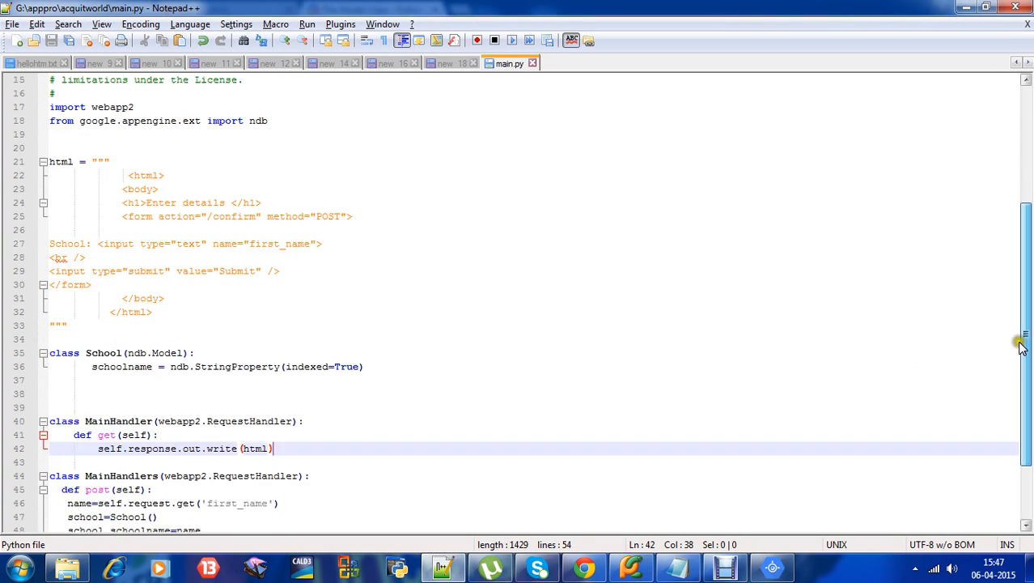
Review main.py's get handler, highlighting its write call before turning to the docs
scroll(up, 3)
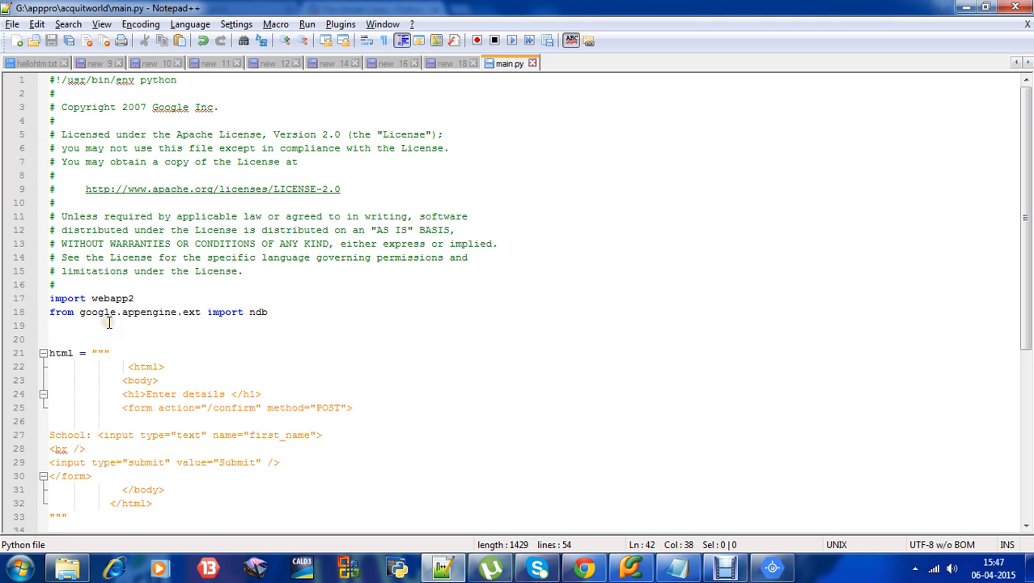
mouse_move(74, 314)
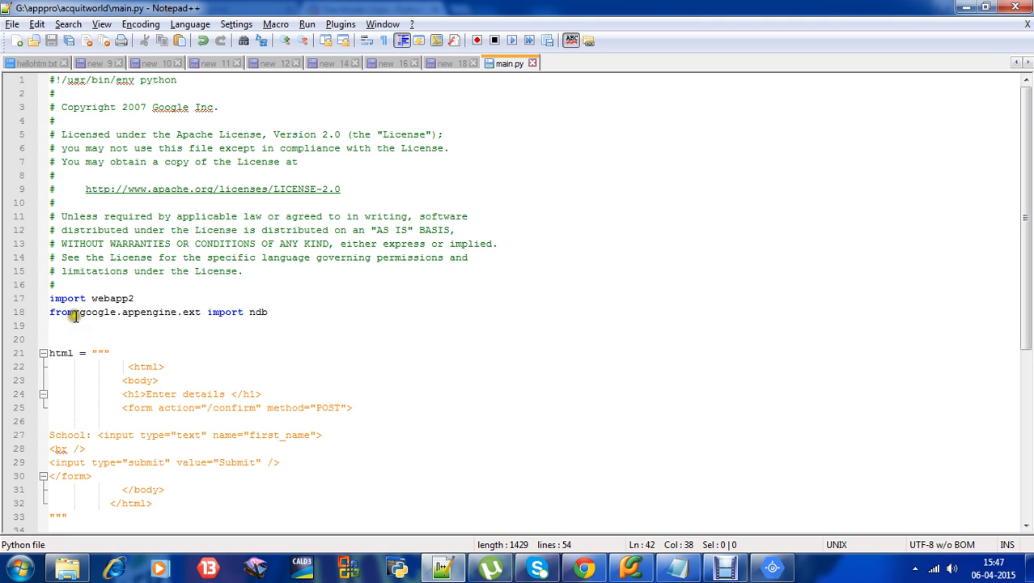
mouse_move(129, 320)
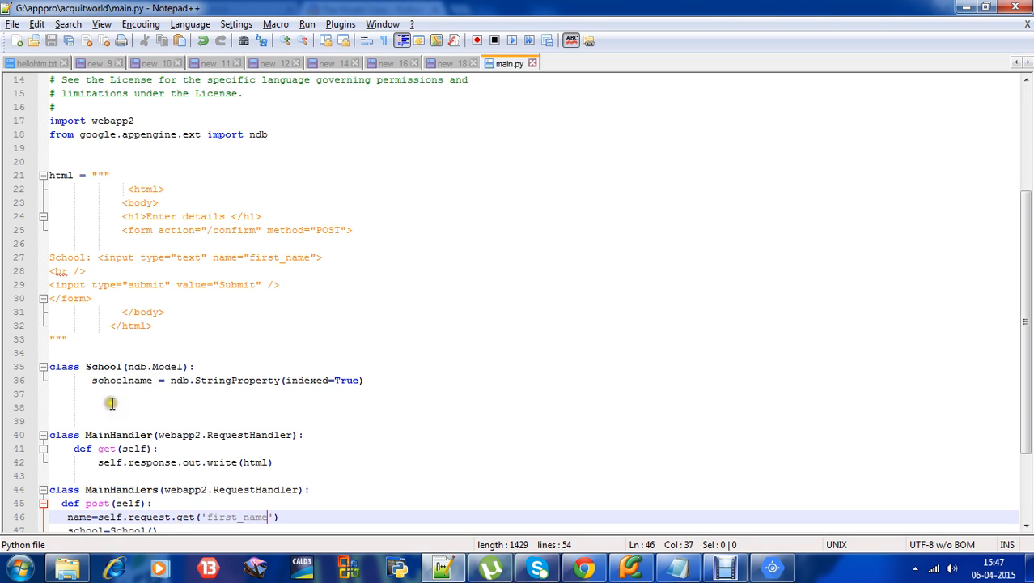
mouse_move(102, 429)
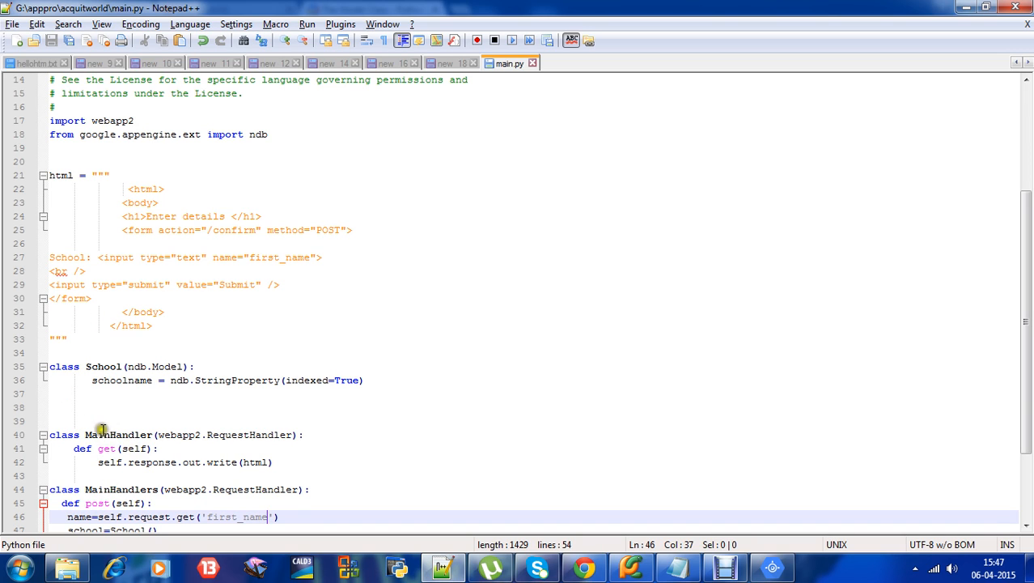
mouse_move(168, 456)
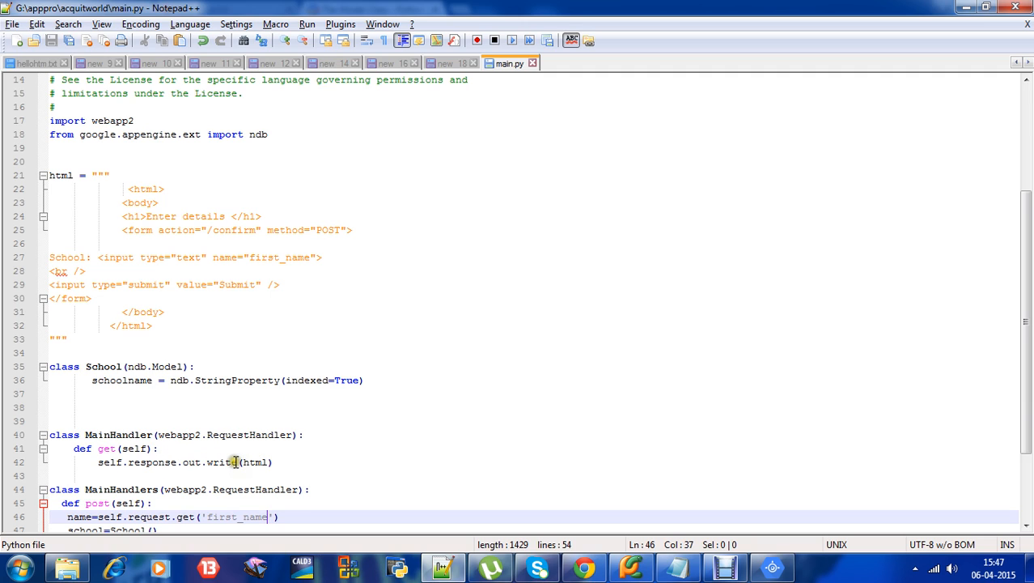
double_click(255, 463)
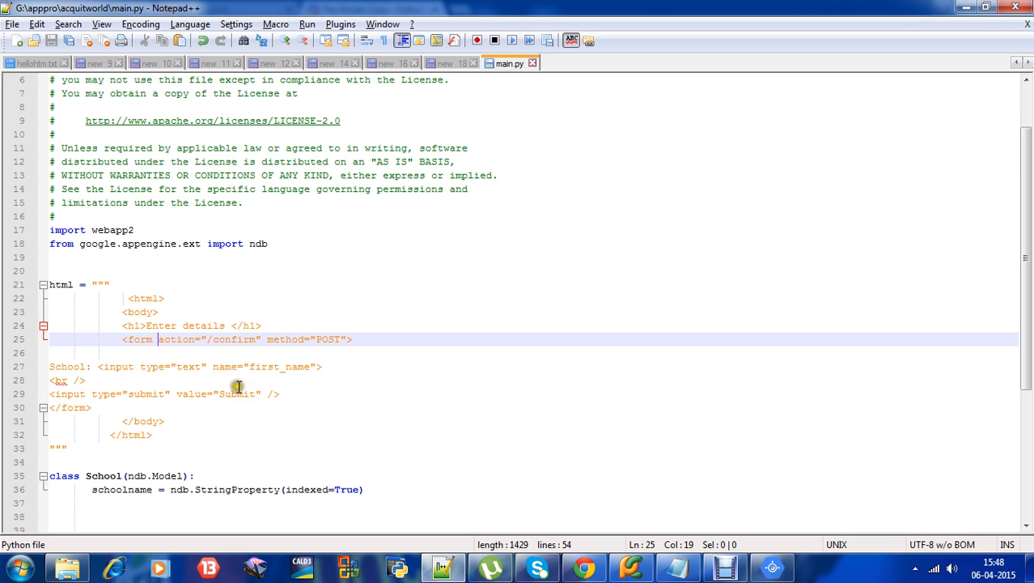
mouse_move(217, 366)
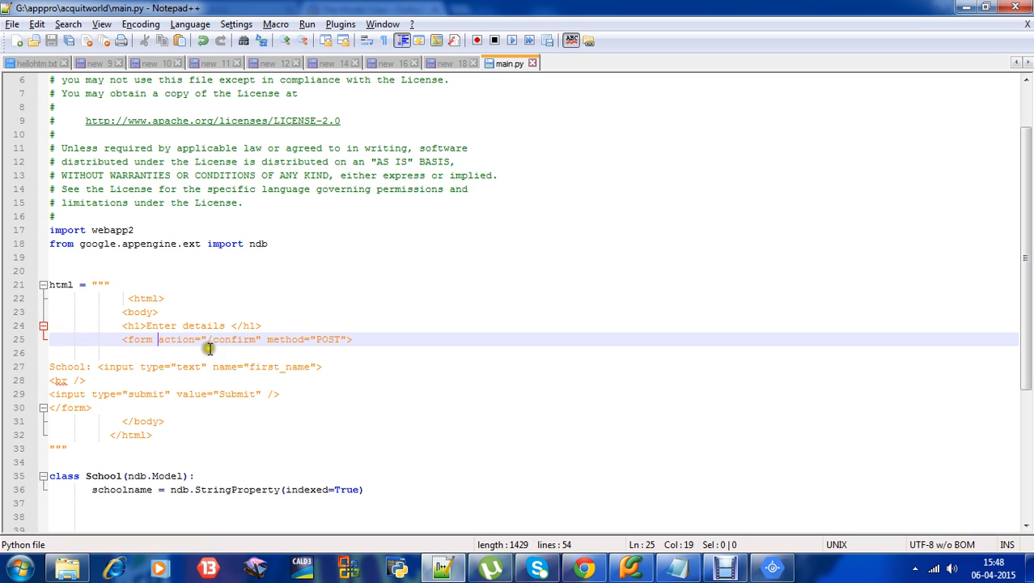
mouse_move(244, 414)
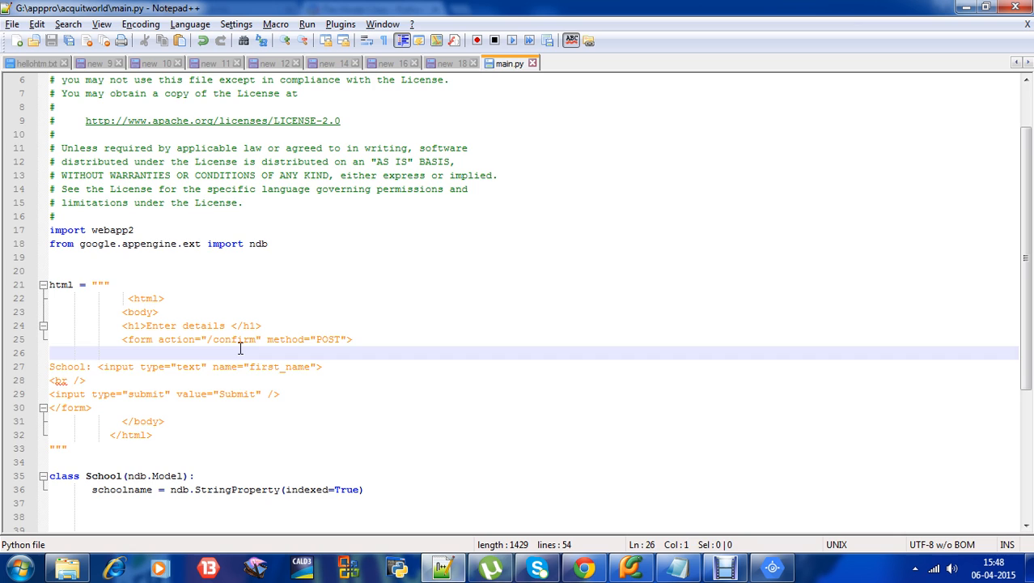
scroll(down, 3)
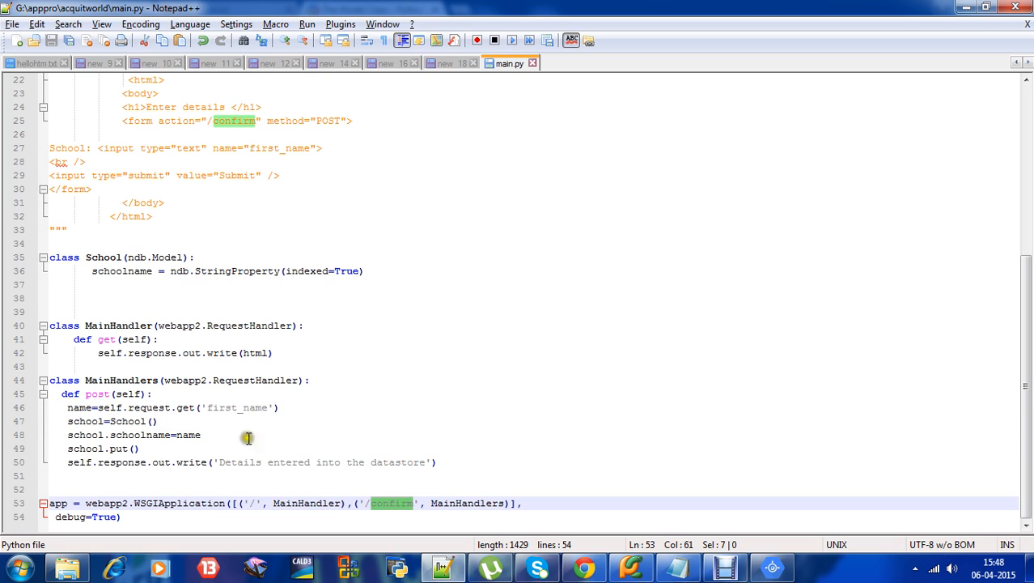
mouse_move(269, 259)
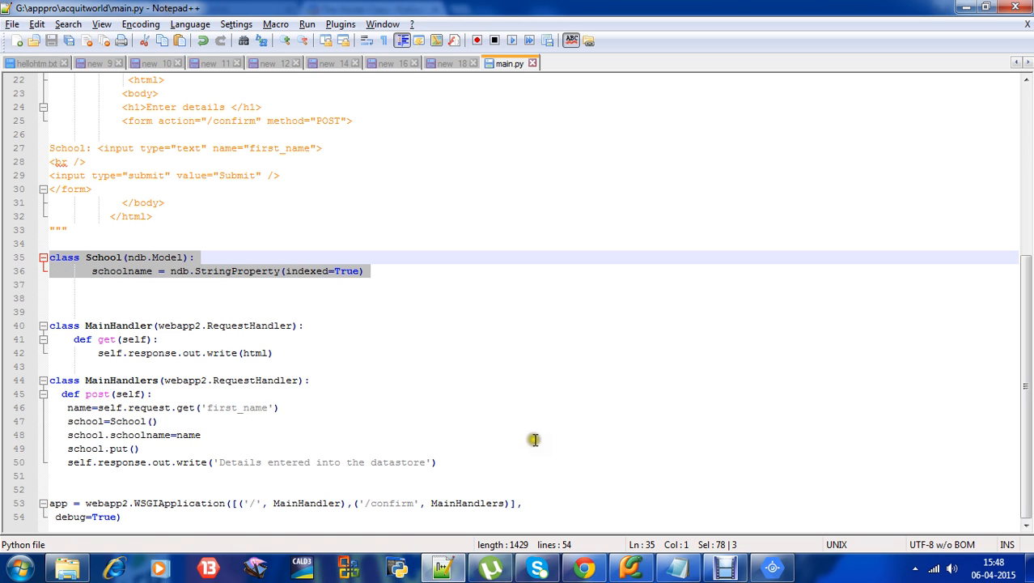
Bring up the Model Class documentation and highlight the Story class and its Model base
click(582, 566)
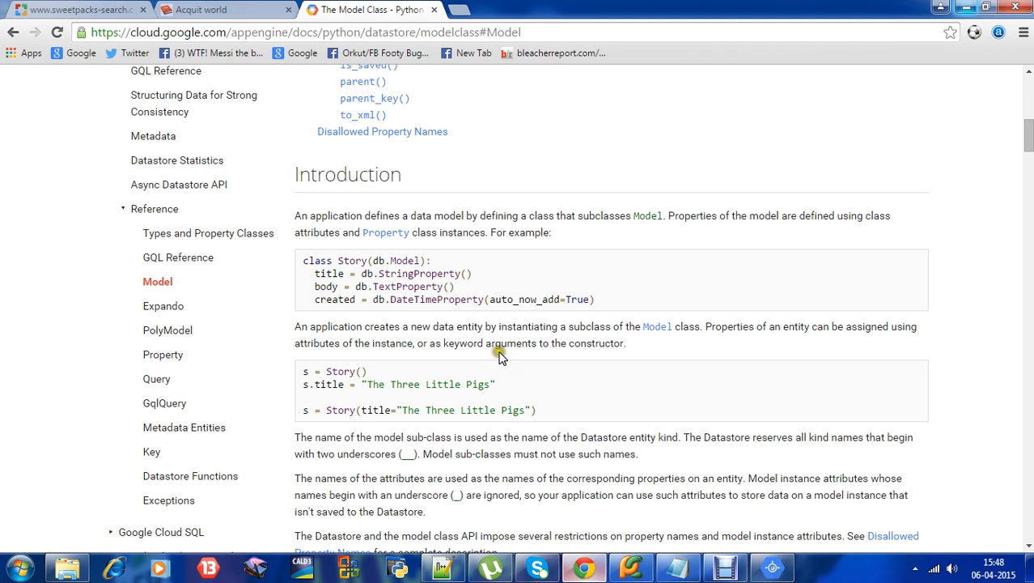
mouse_move(498, 171)
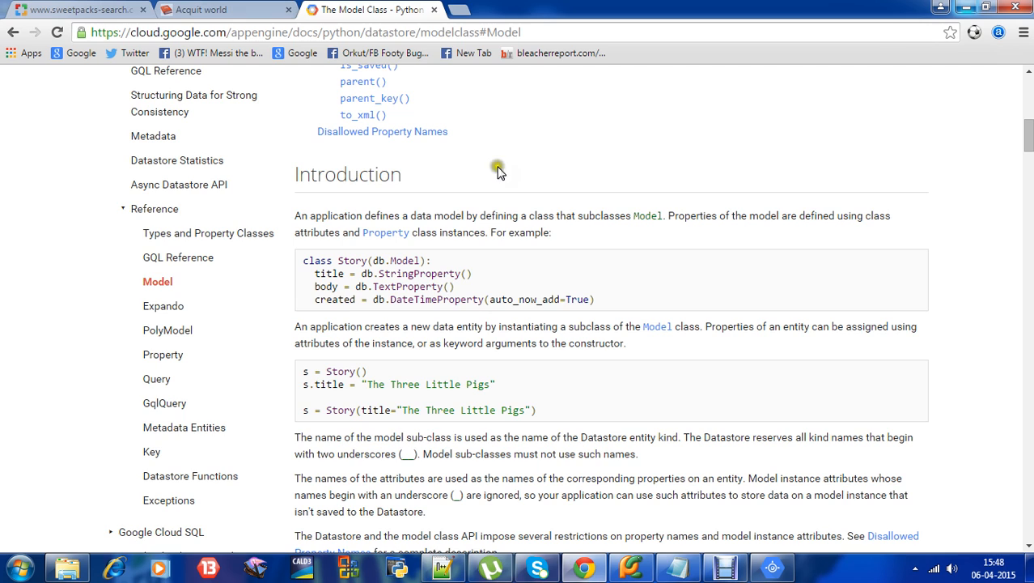
mouse_move(404, 222)
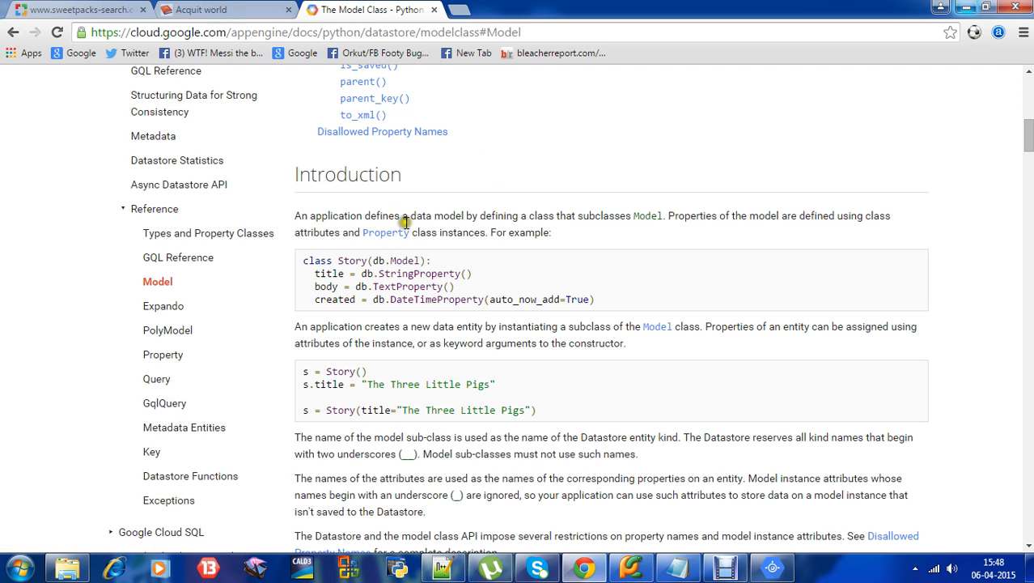
mouse_move(493, 220)
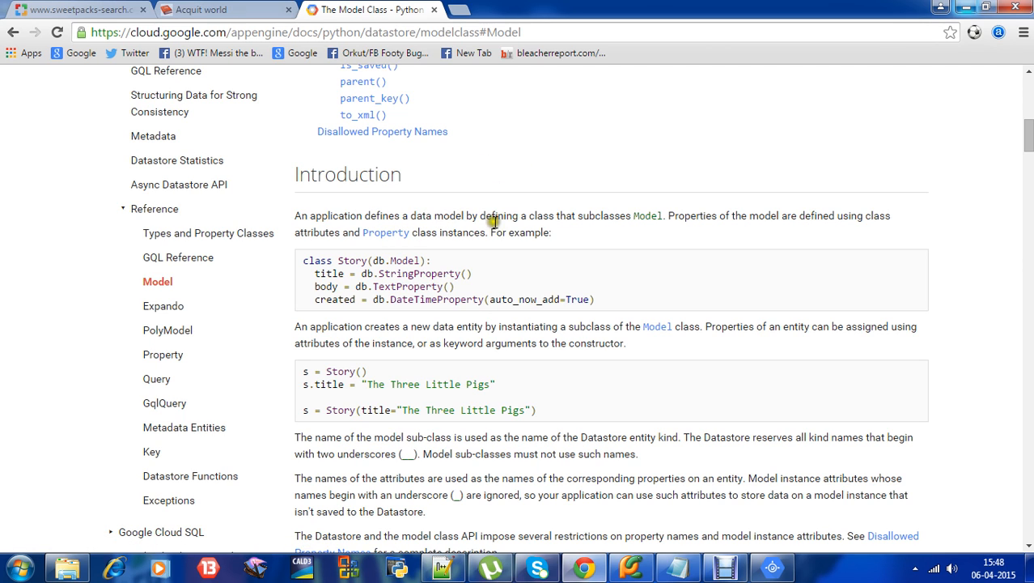
mouse_move(580, 220)
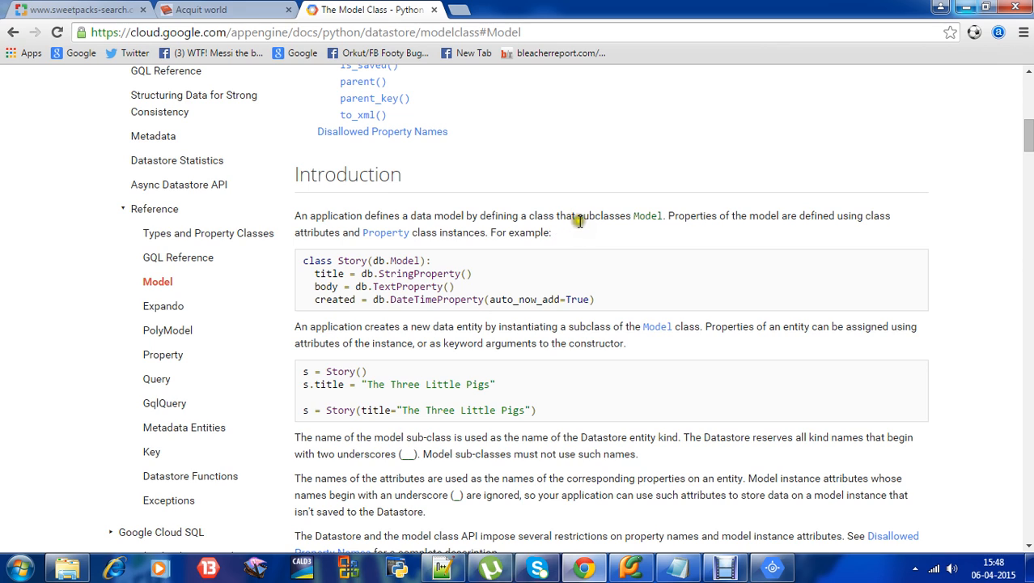
mouse_move(575, 242)
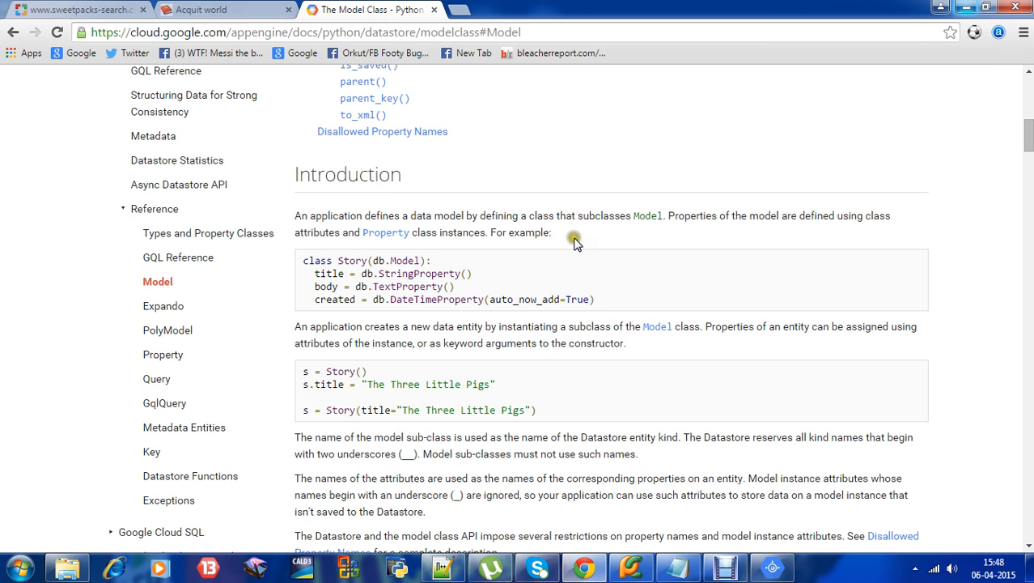
mouse_move(346, 265)
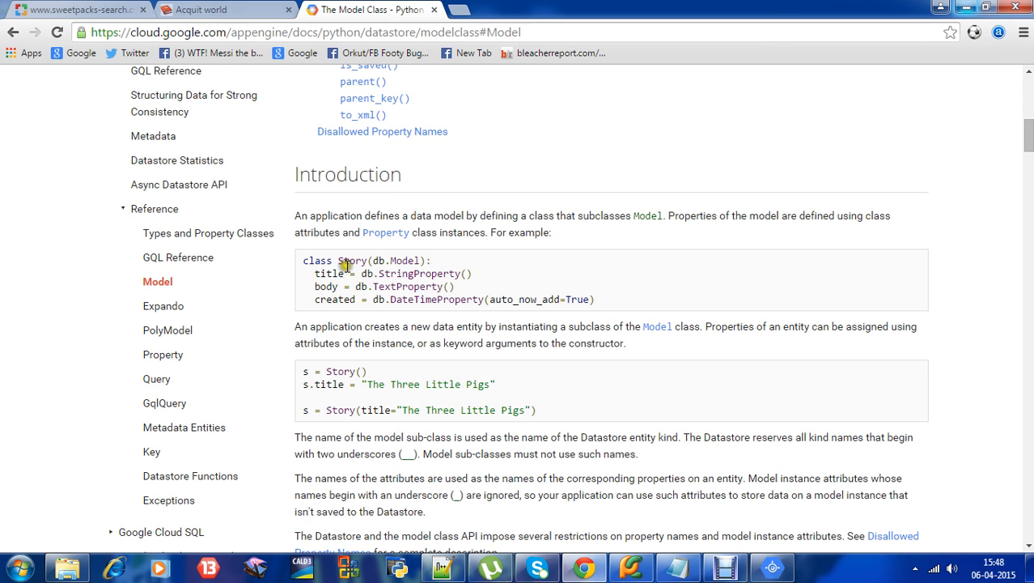
double_click(350, 259)
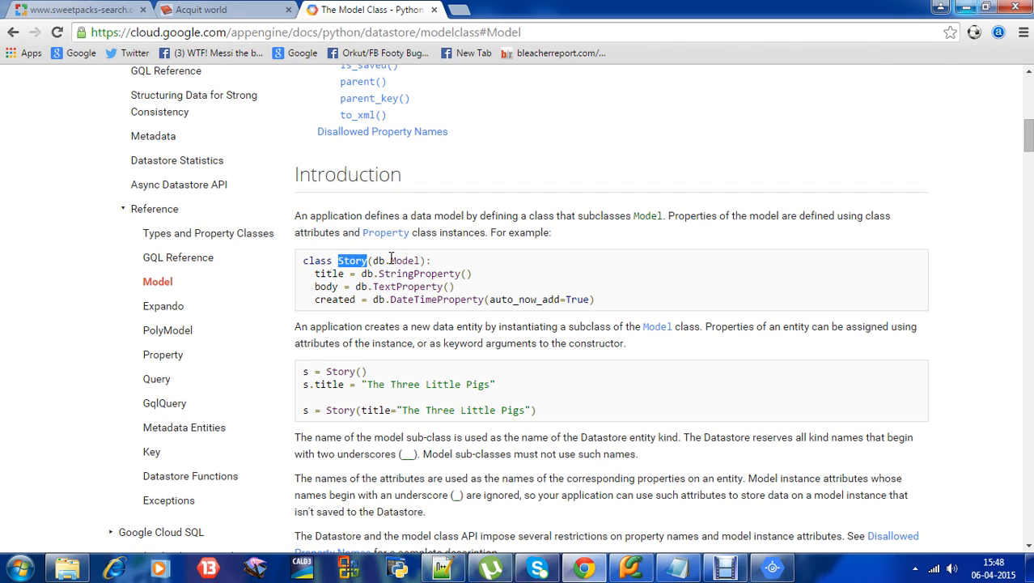
double_click(405, 259)
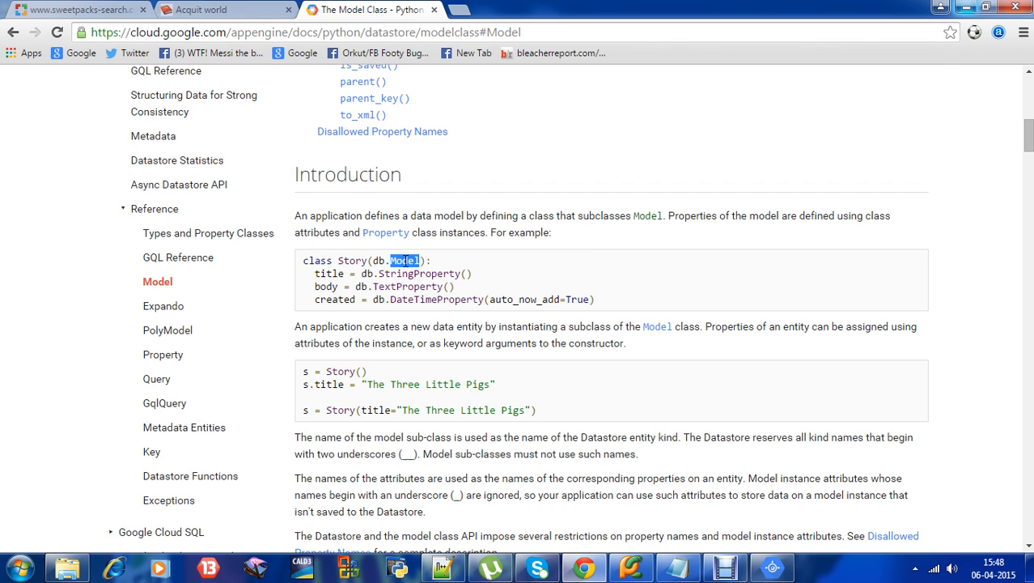
mouse_move(526, 173)
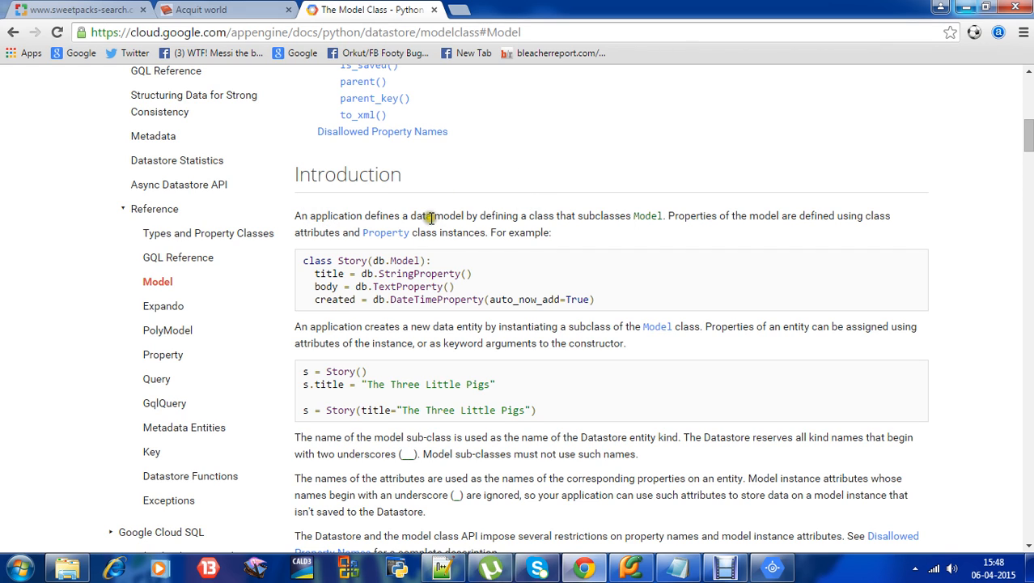
mouse_move(569, 226)
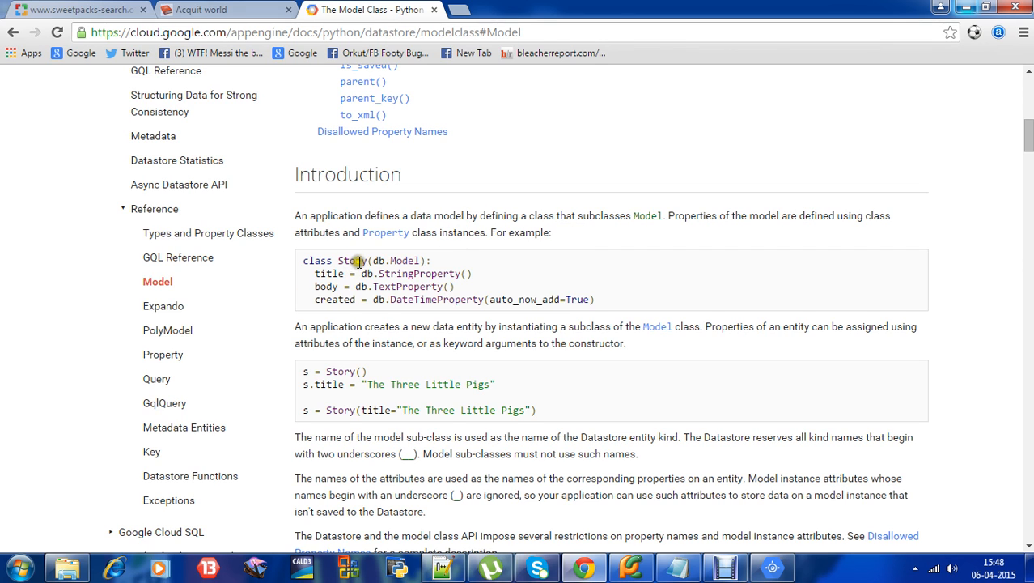
mouse_move(402, 259)
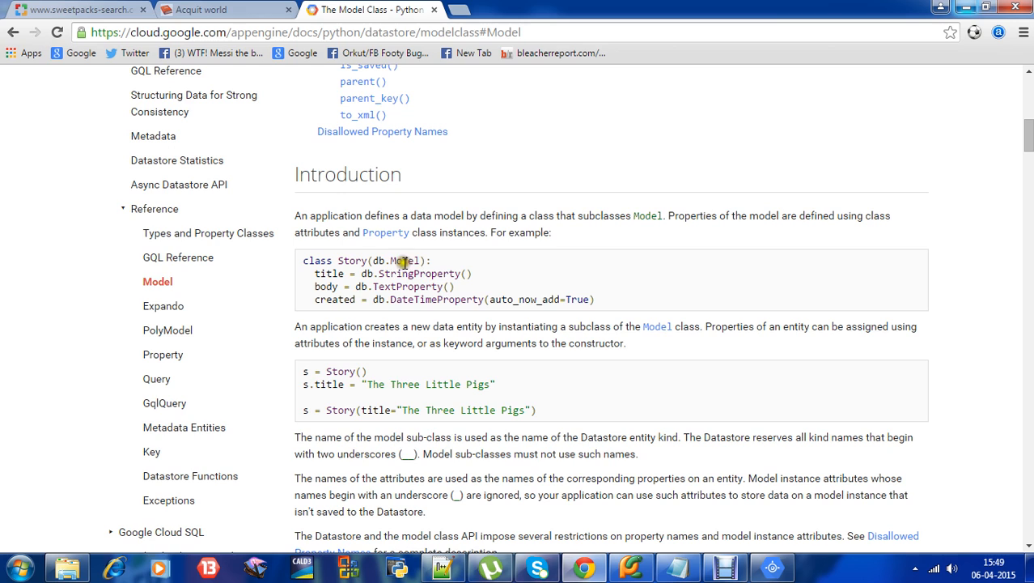
mouse_move(350, 259)
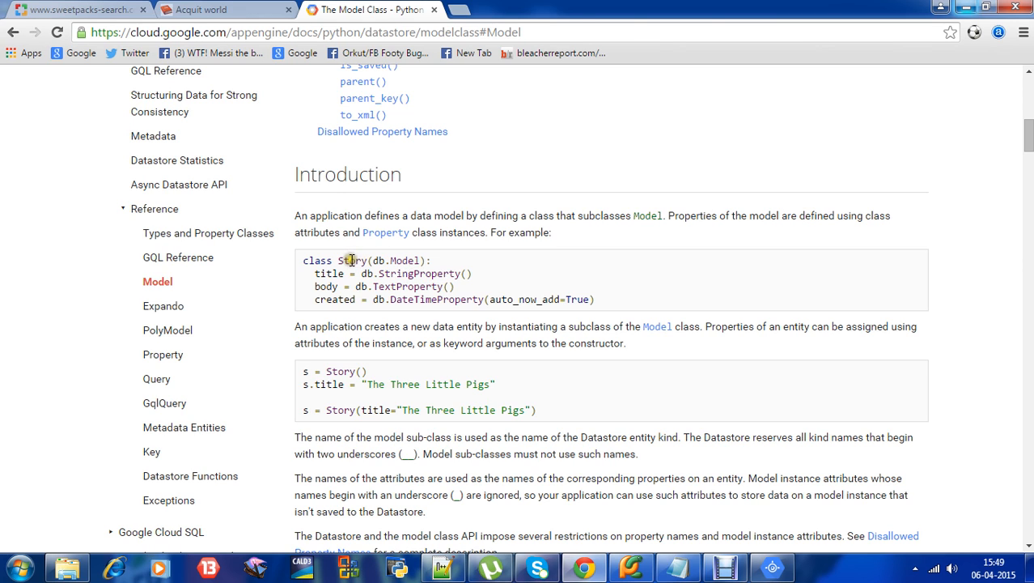
double_click(349, 259)
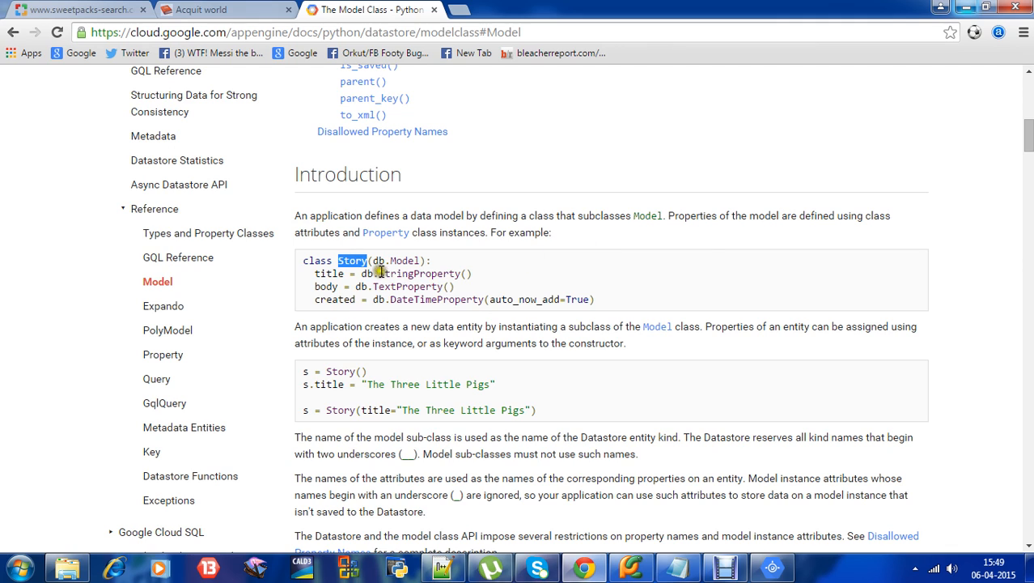
mouse_move(486, 249)
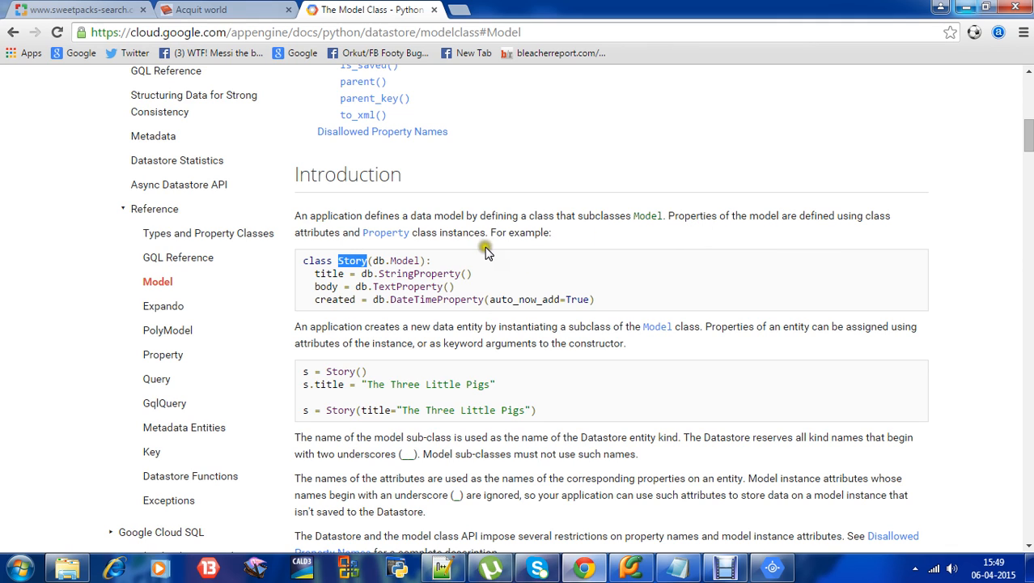
mouse_move(450, 235)
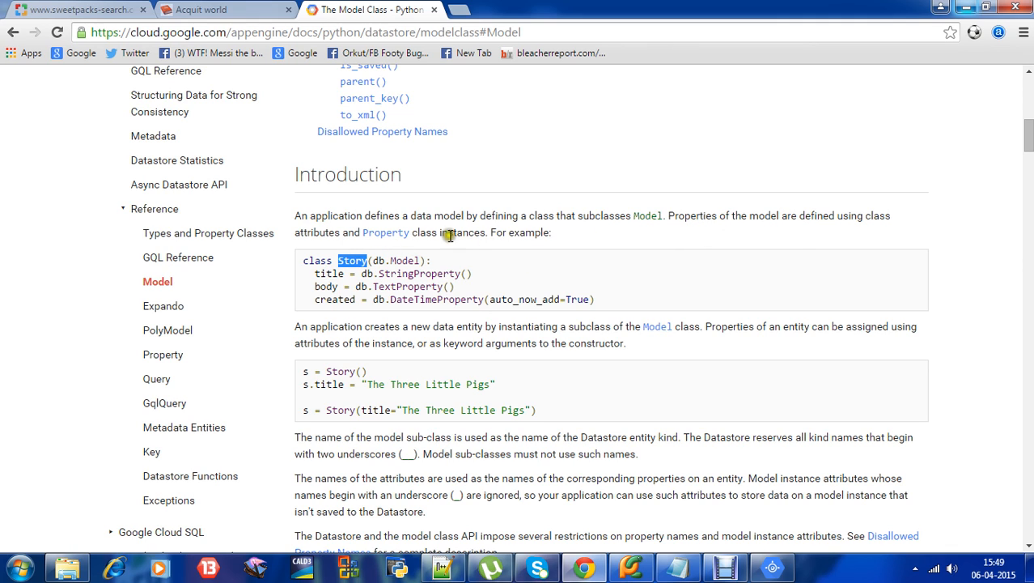
mouse_move(369, 261)
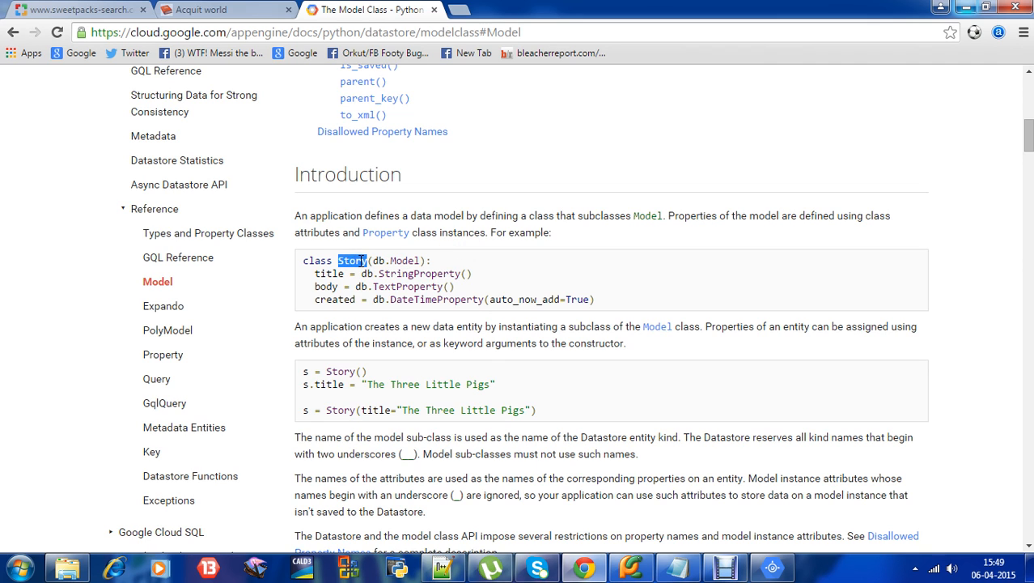
Select the Story example's body property, full property list and explanation text
double_click(326, 287)
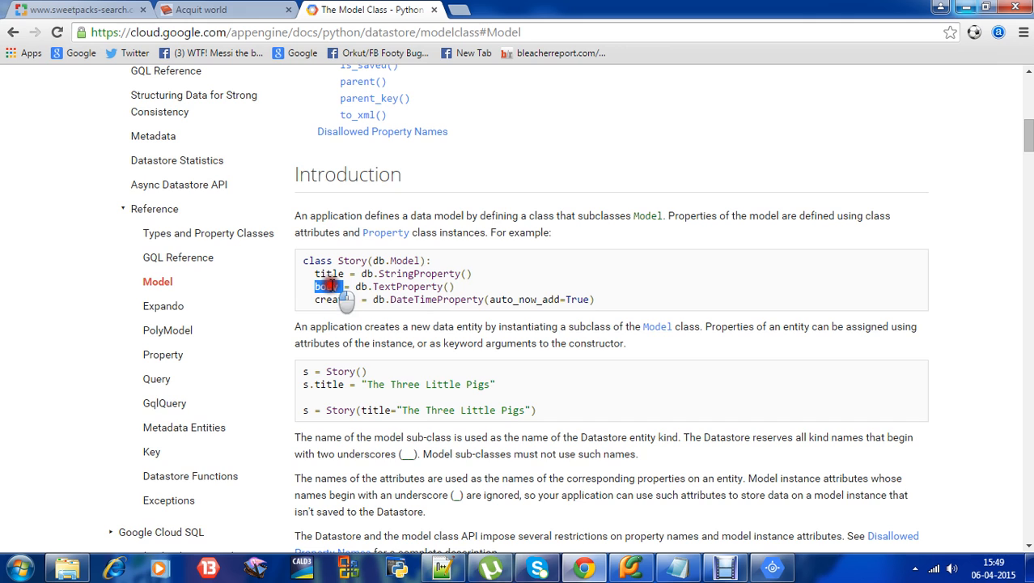
double_click(352, 261)
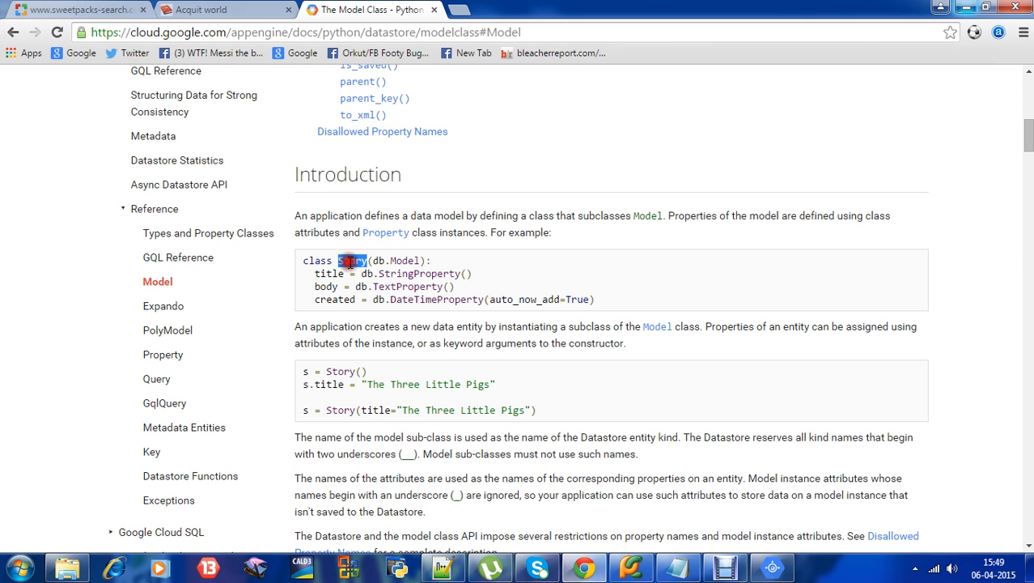
drag(352, 259, 667, 327)
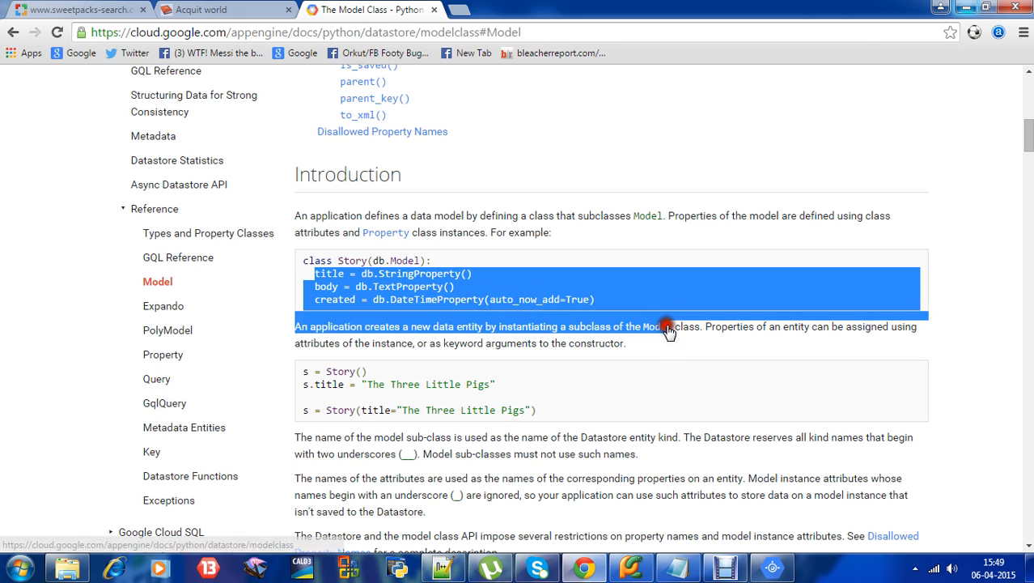
click(577, 314)
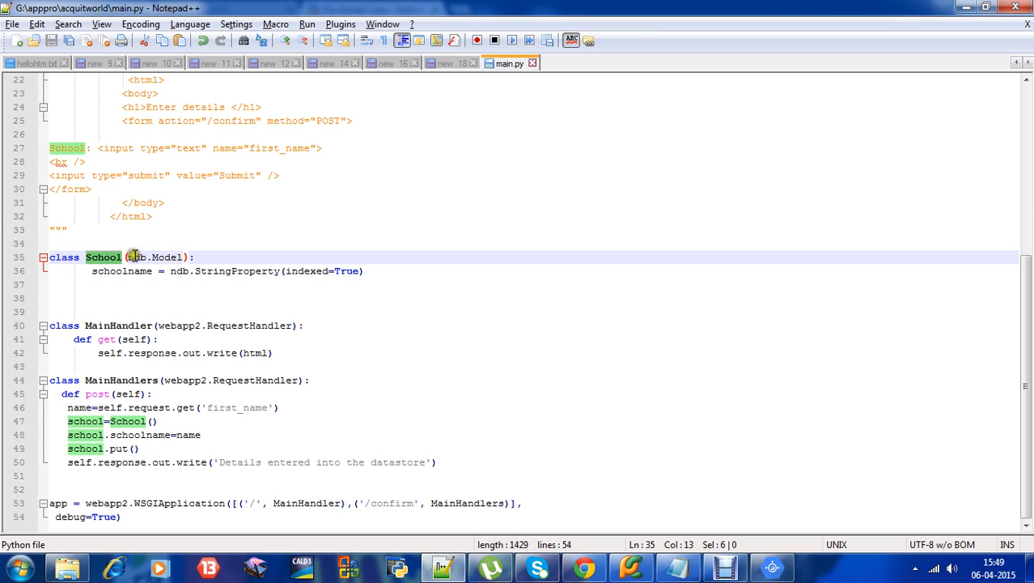
double_click(166, 256)
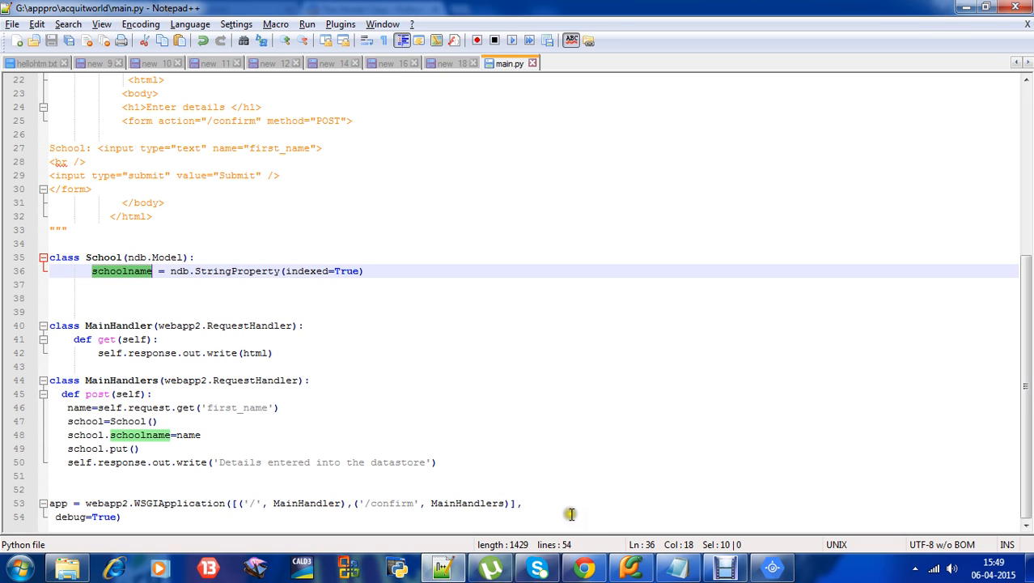
click(584, 566)
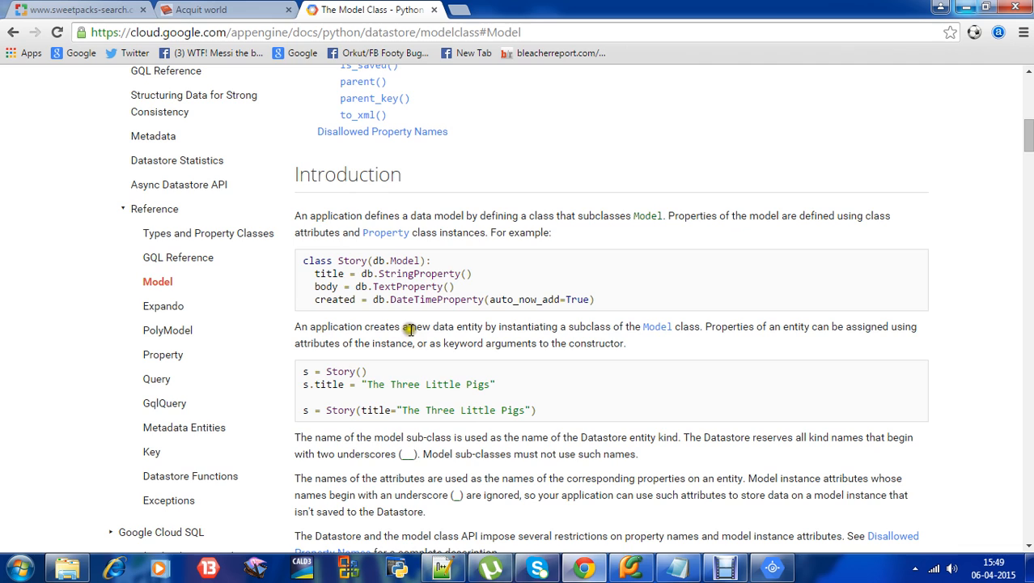
mouse_move(549, 326)
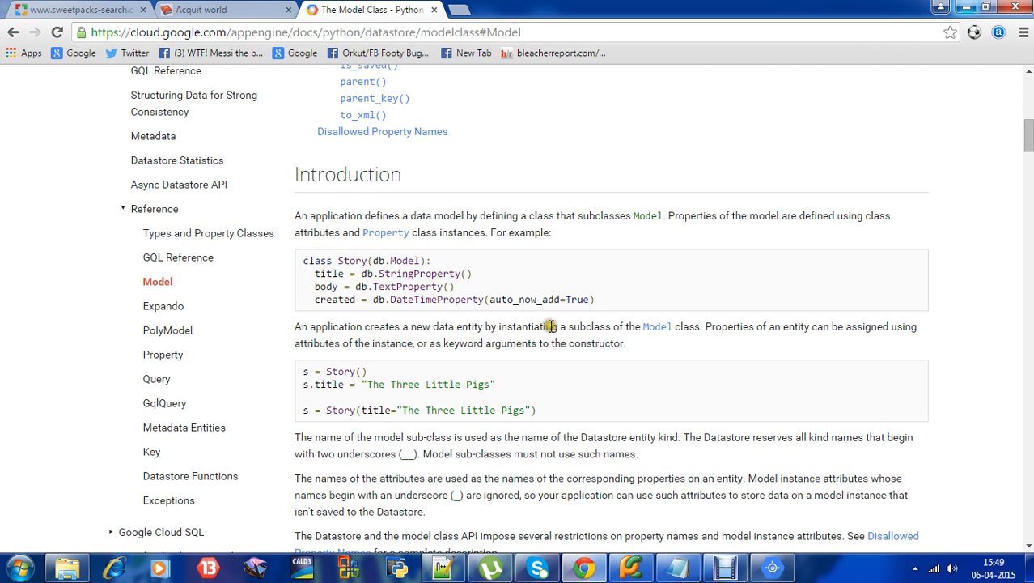
mouse_move(677, 330)
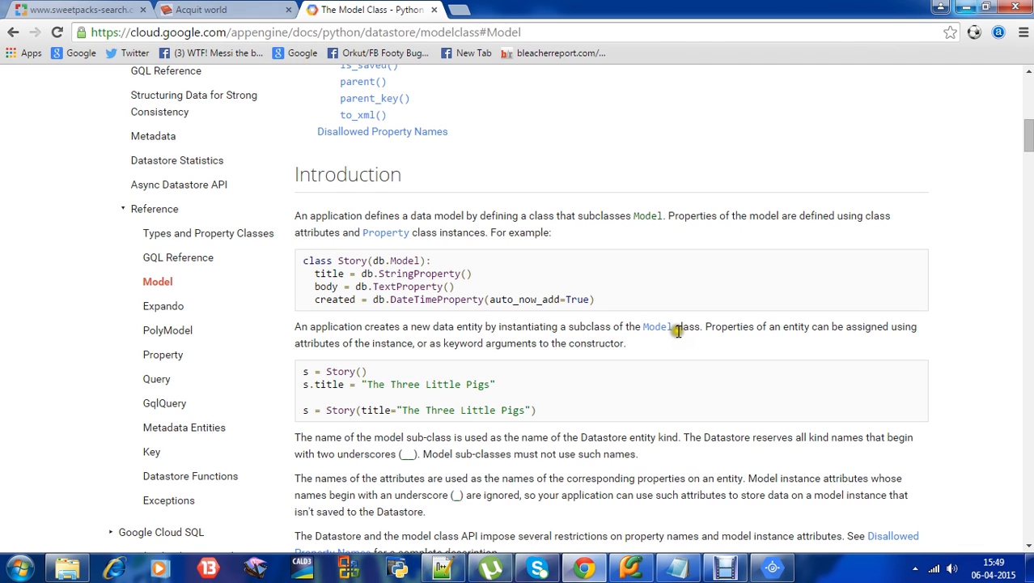
mouse_move(518, 299)
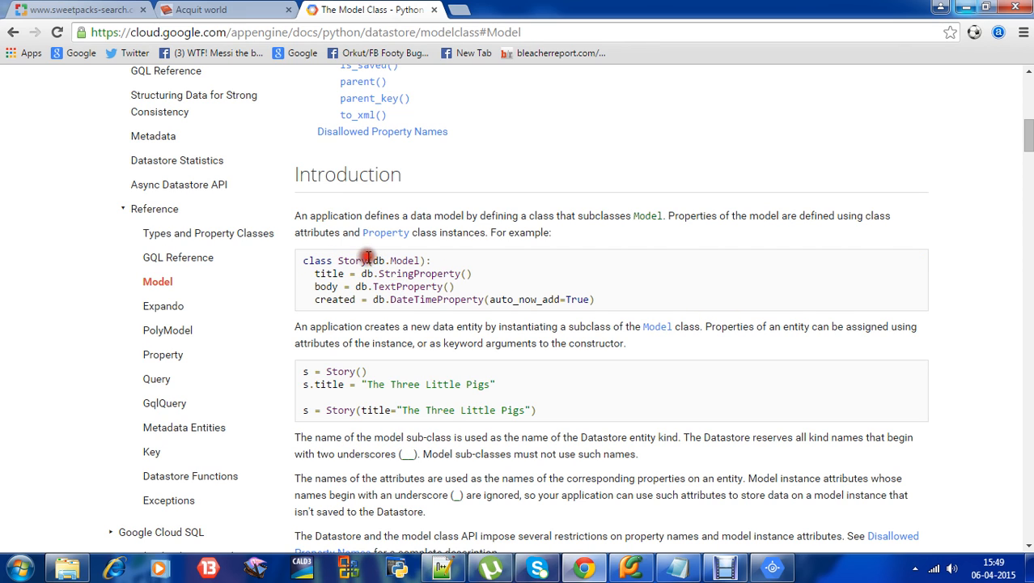
double_click(349, 259)
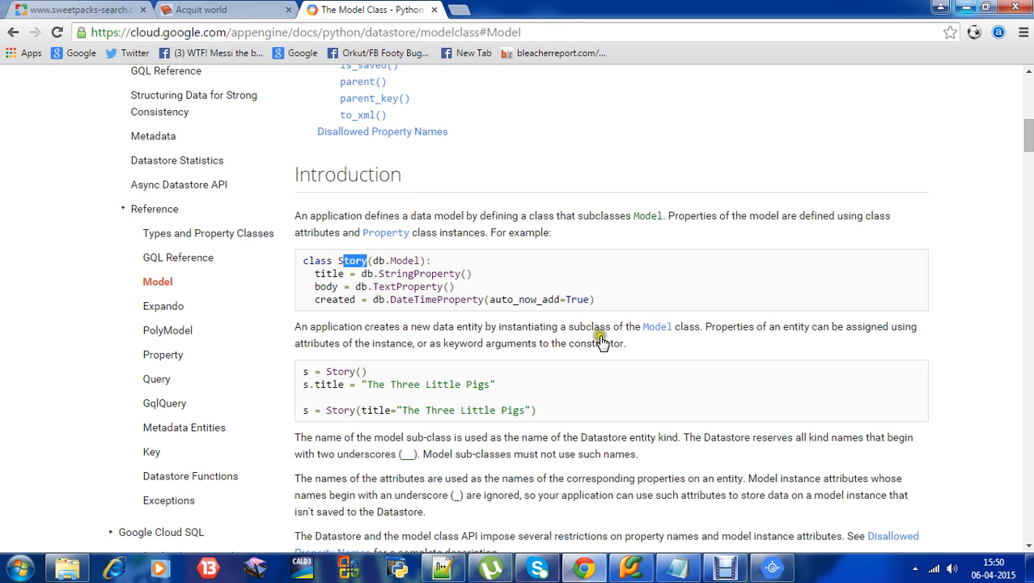
mouse_move(446, 356)
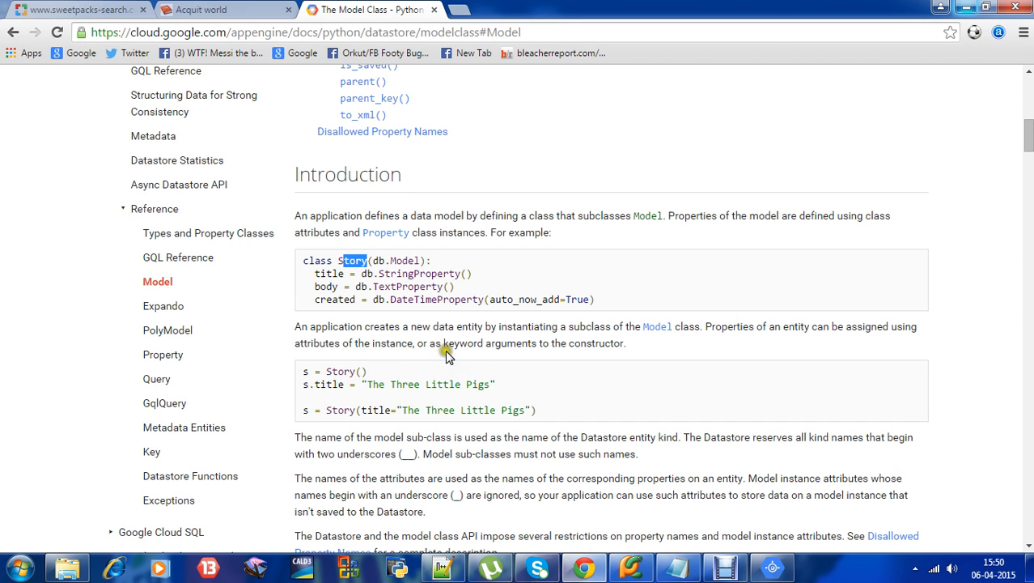
mouse_move(518, 359)
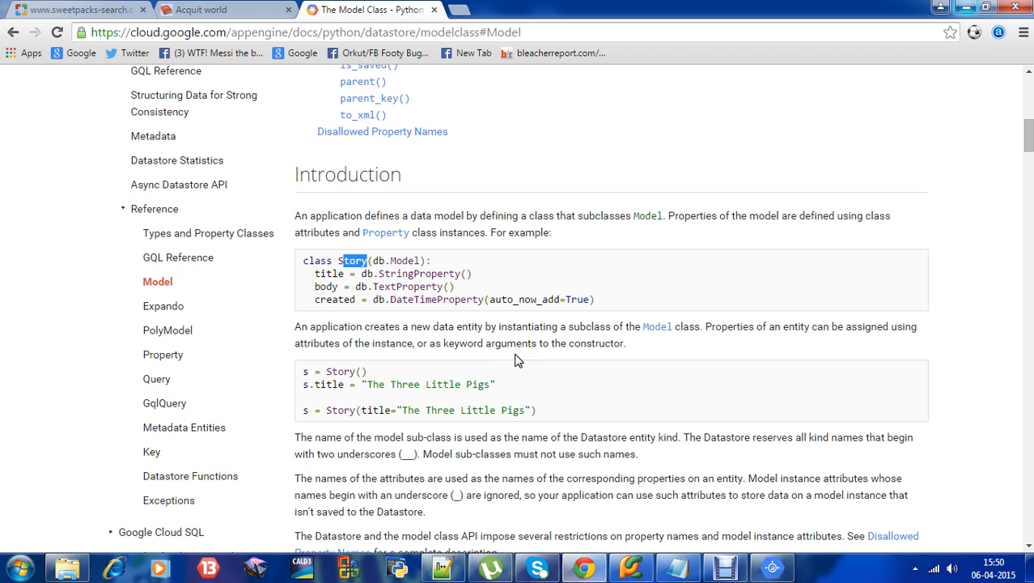
mouse_move(385, 364)
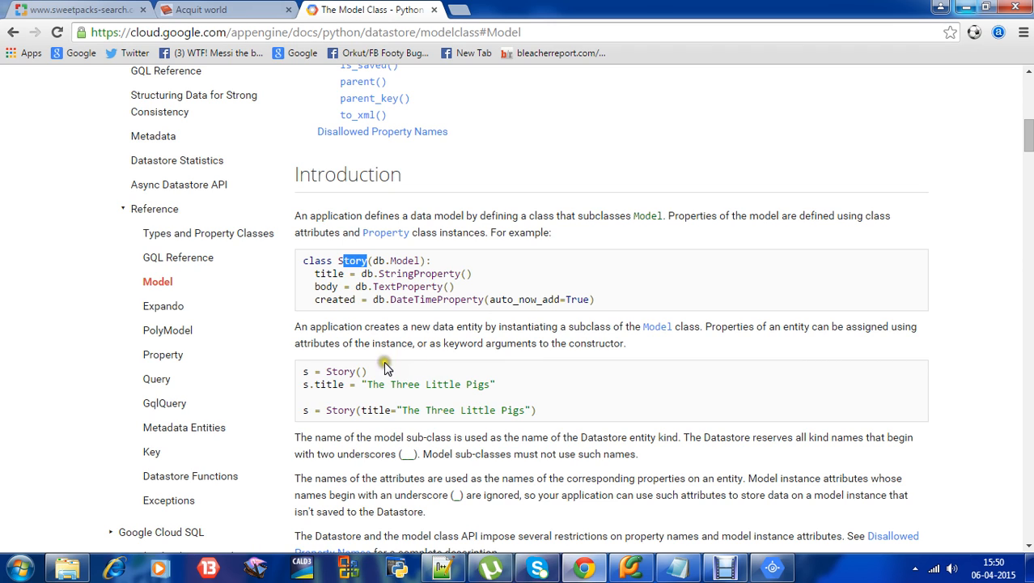
triple_click(335, 371)
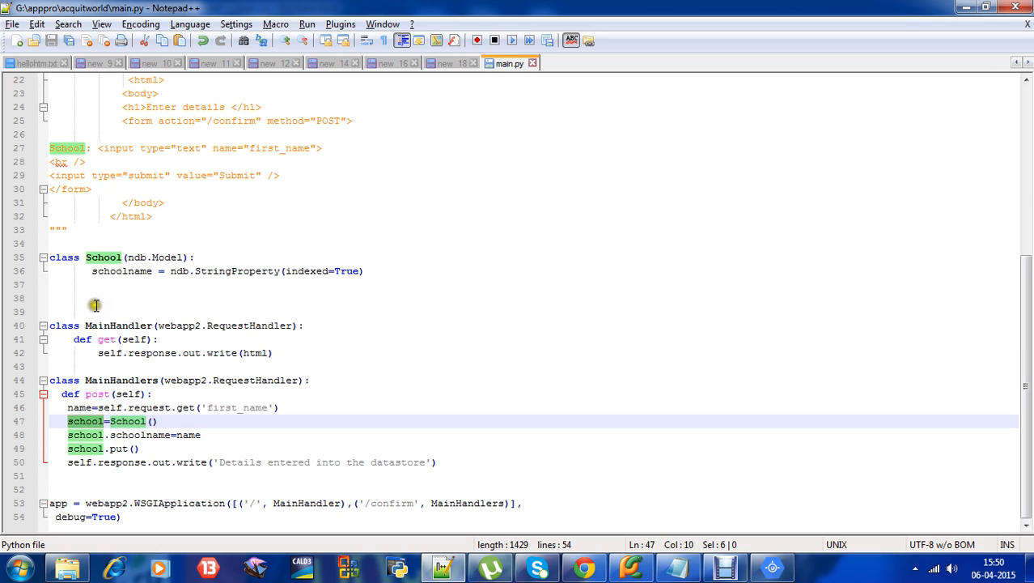
click(127, 257)
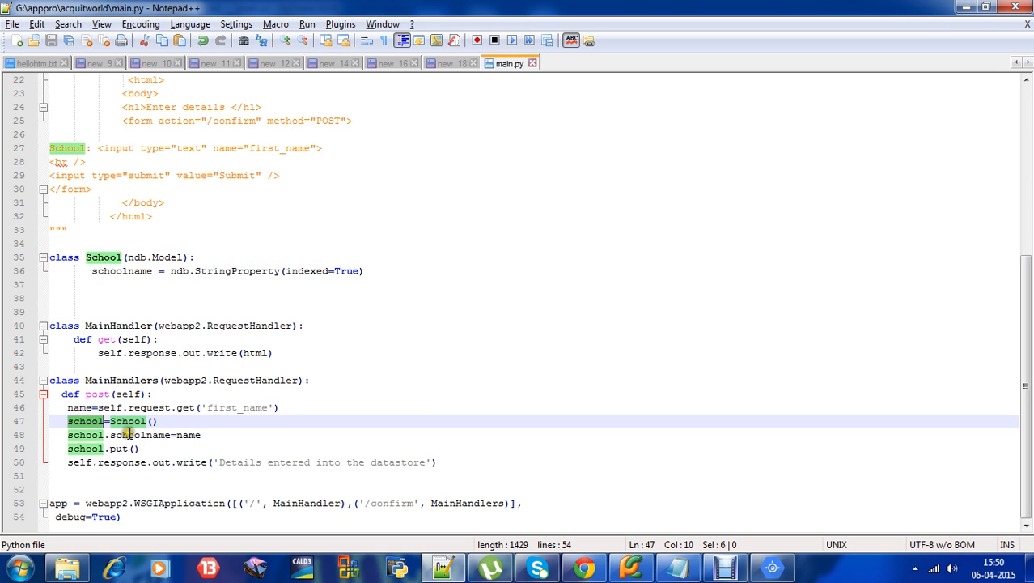
mouse_move(55, 446)
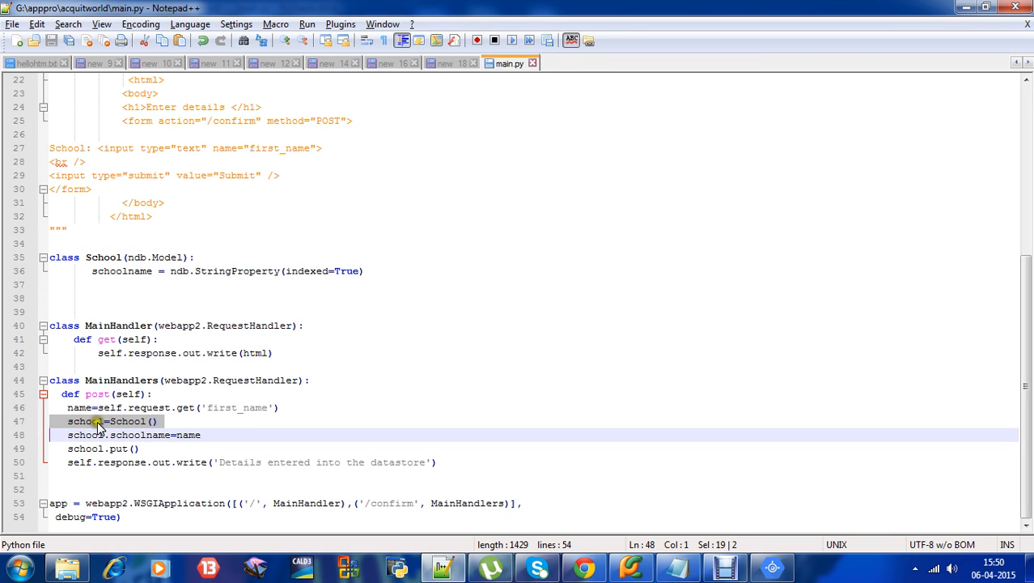
click(127, 434)
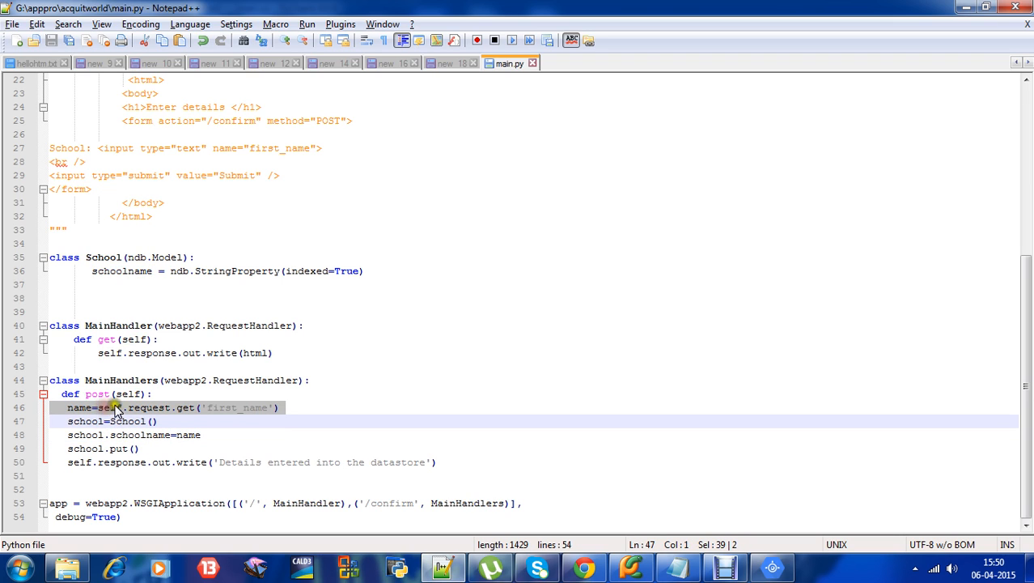
double_click(235, 408)
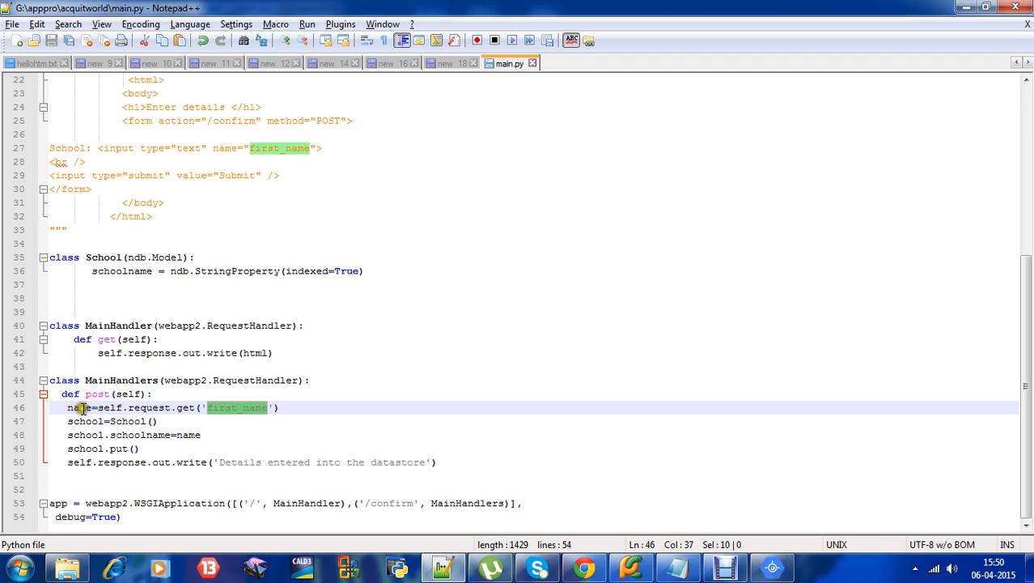
double_click(80, 408)
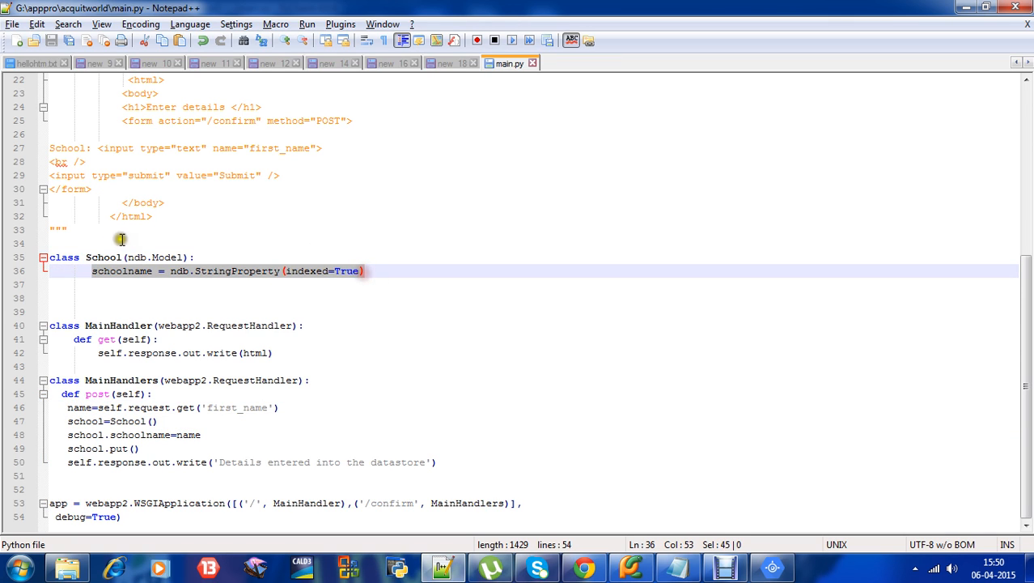
double_click(103, 255)
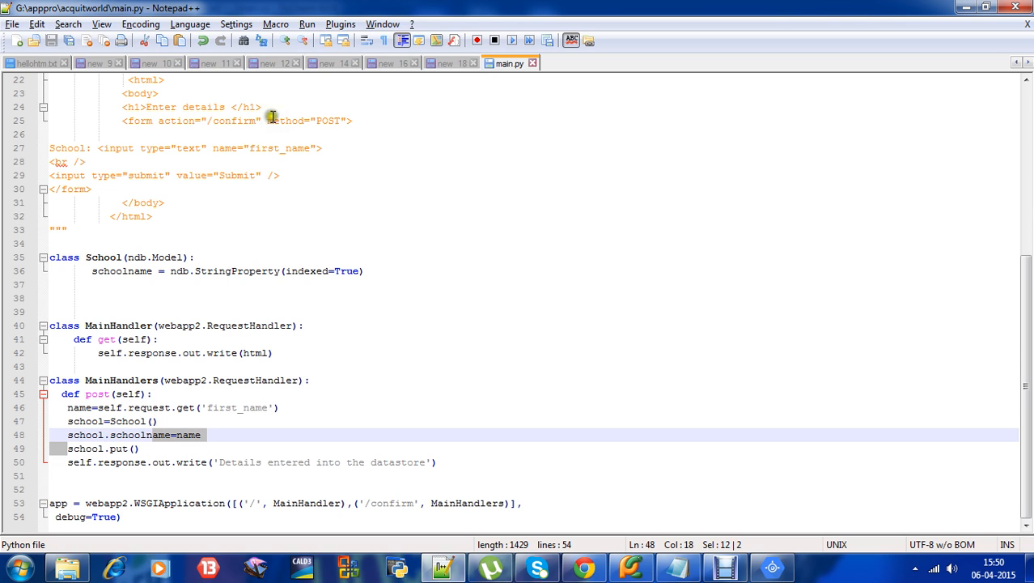
mouse_move(152, 448)
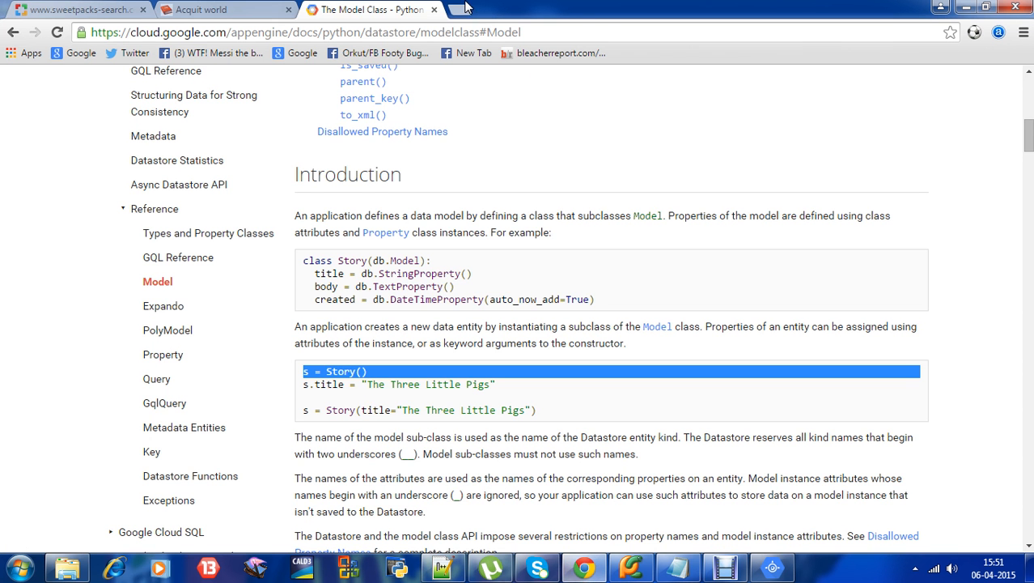
Submit 'Loyala High School' through the localhost:8080 details form and reach the confirmation page
click(463, 10)
text(localhost:8080)
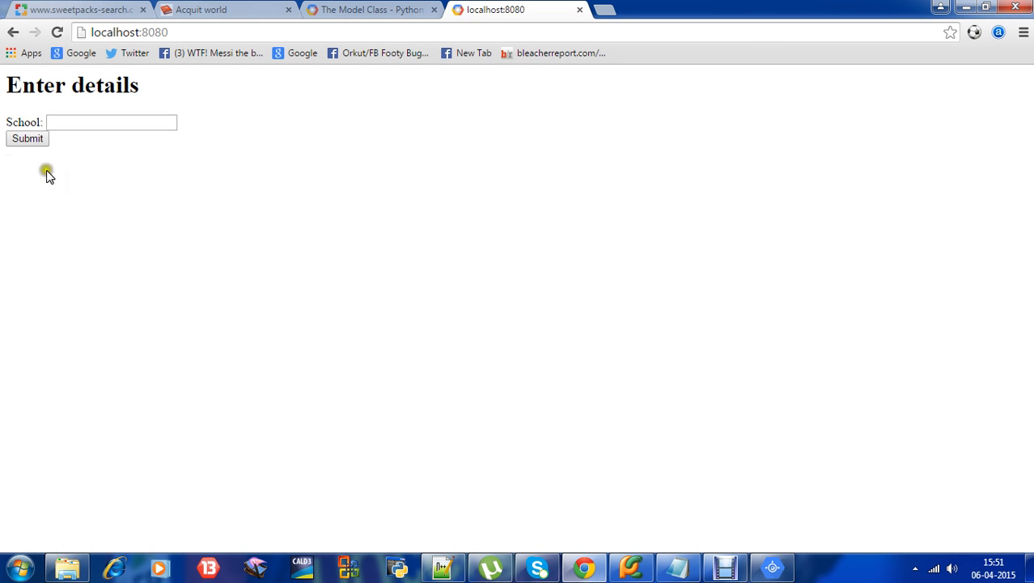
click(110, 123)
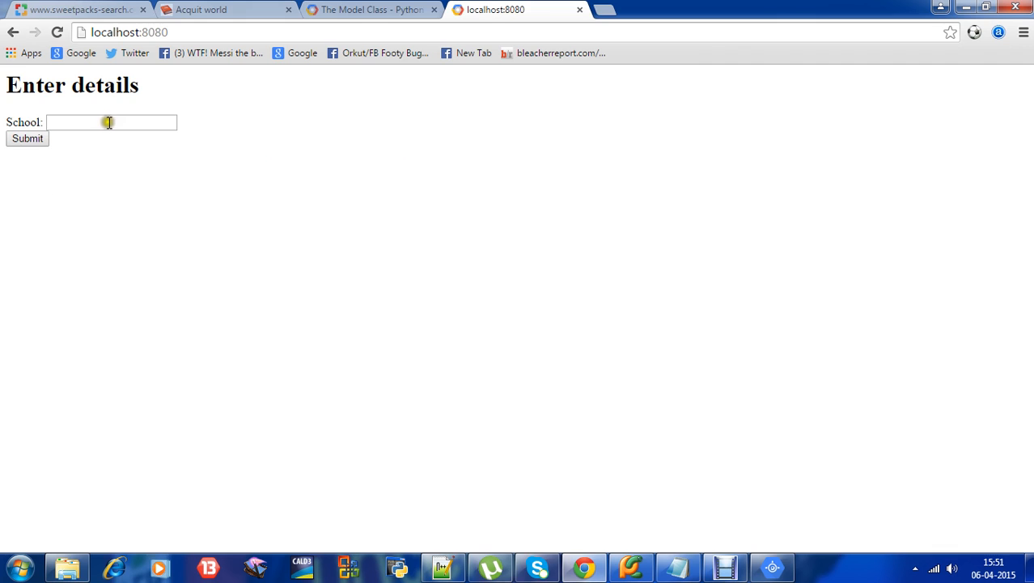
click(108, 123)
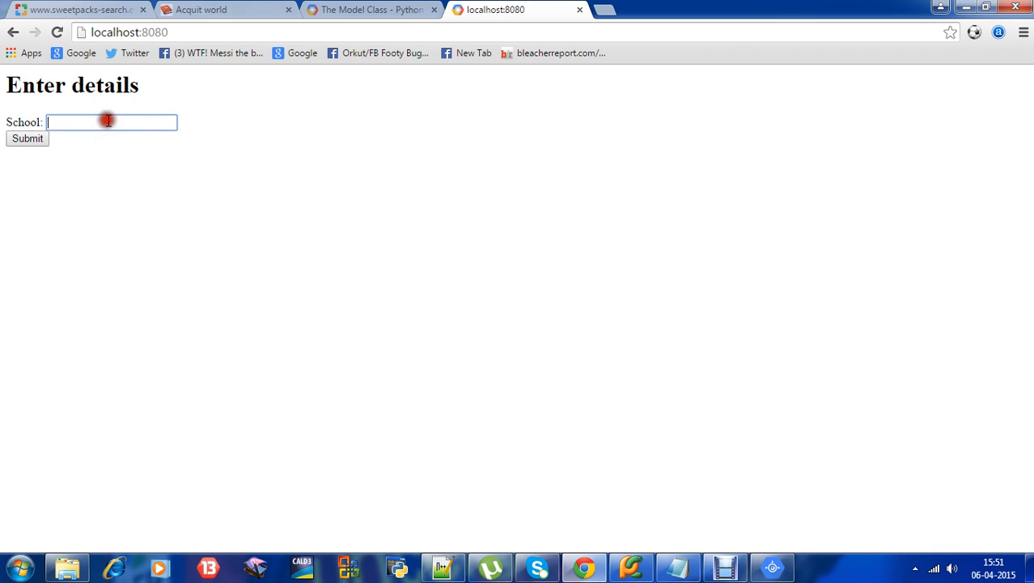
text(Loyala High)
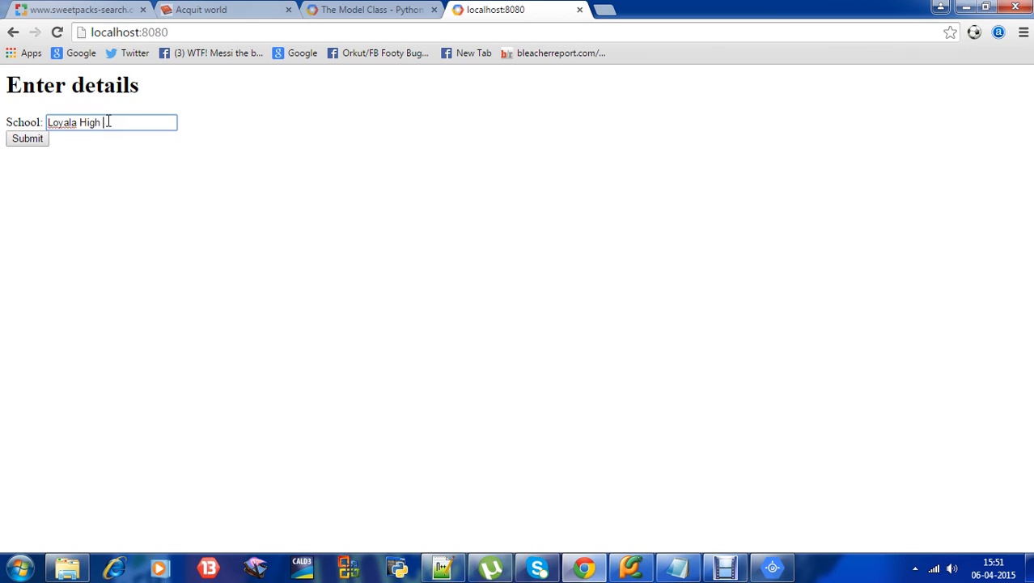
text(School)
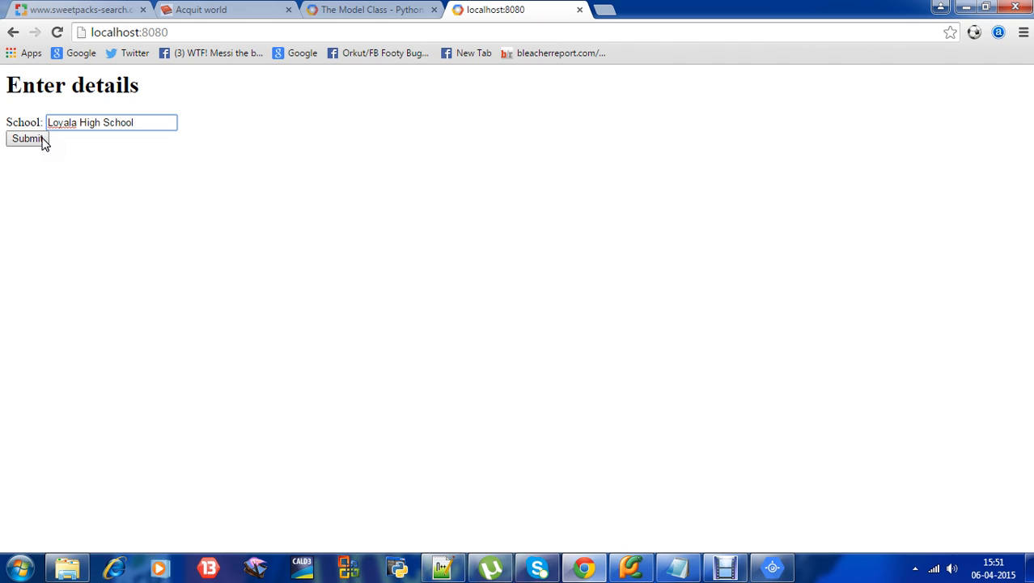
click(26, 137)
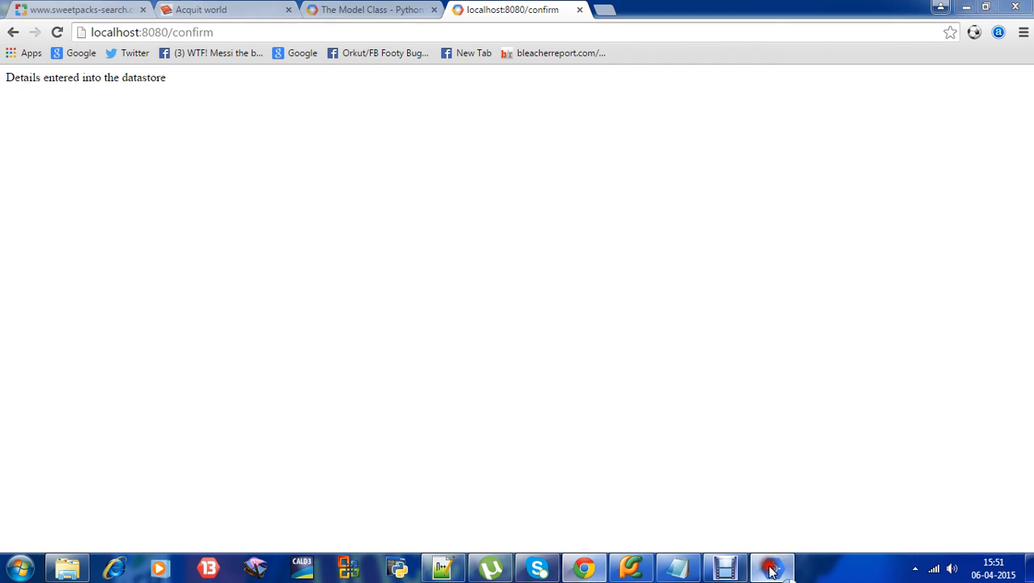
click(771, 567)
text(localhost:80)
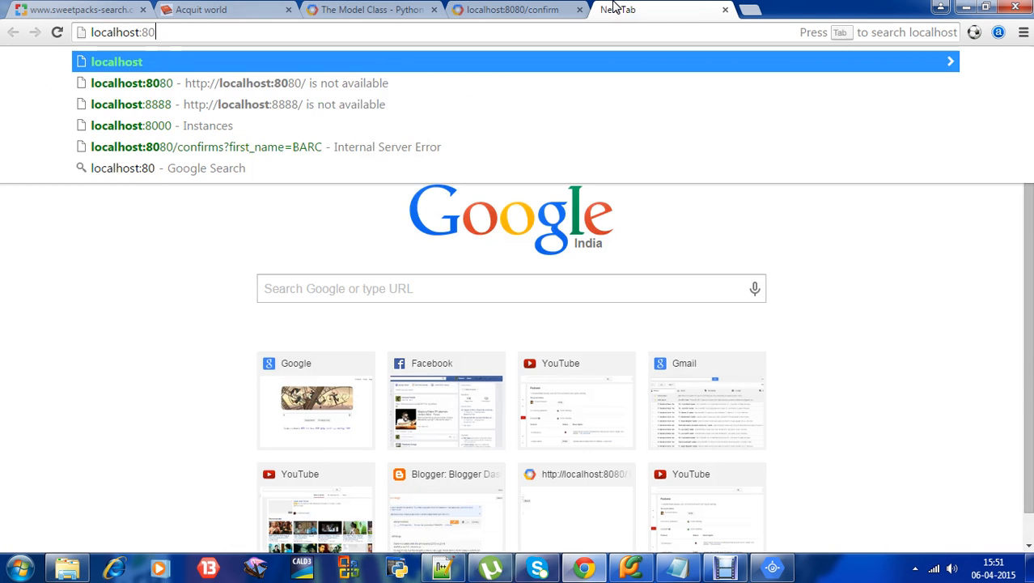
Reach the Datastore Viewer from the Instances page and choose the School entity kind, refreshing the viewer
click(162, 127)
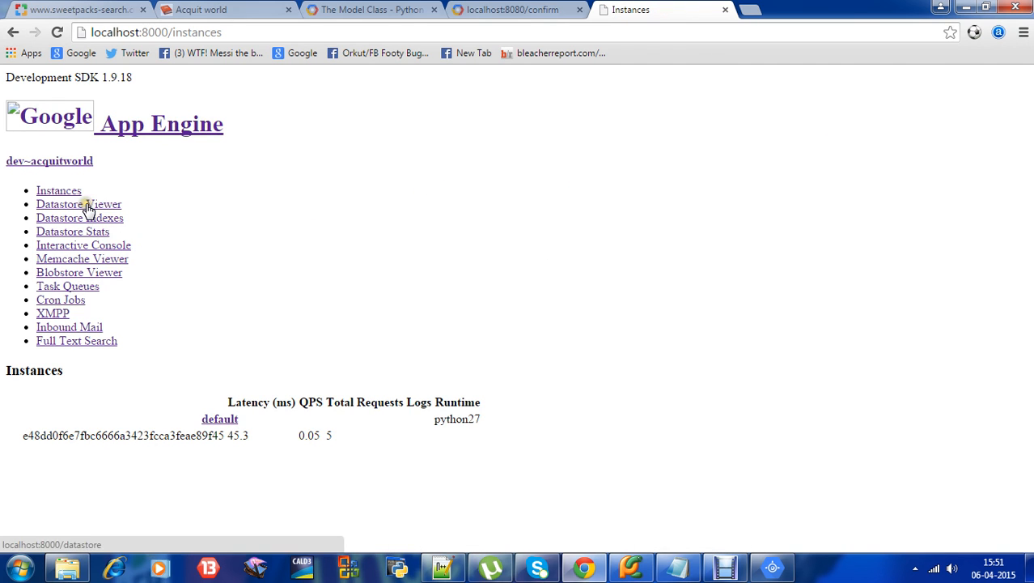
click(78, 204)
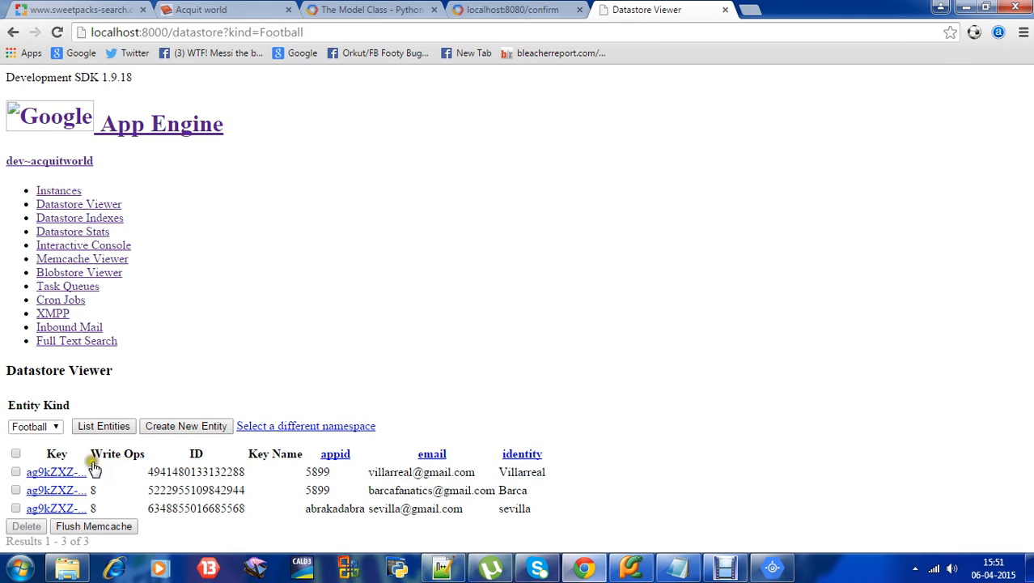
click(35, 426)
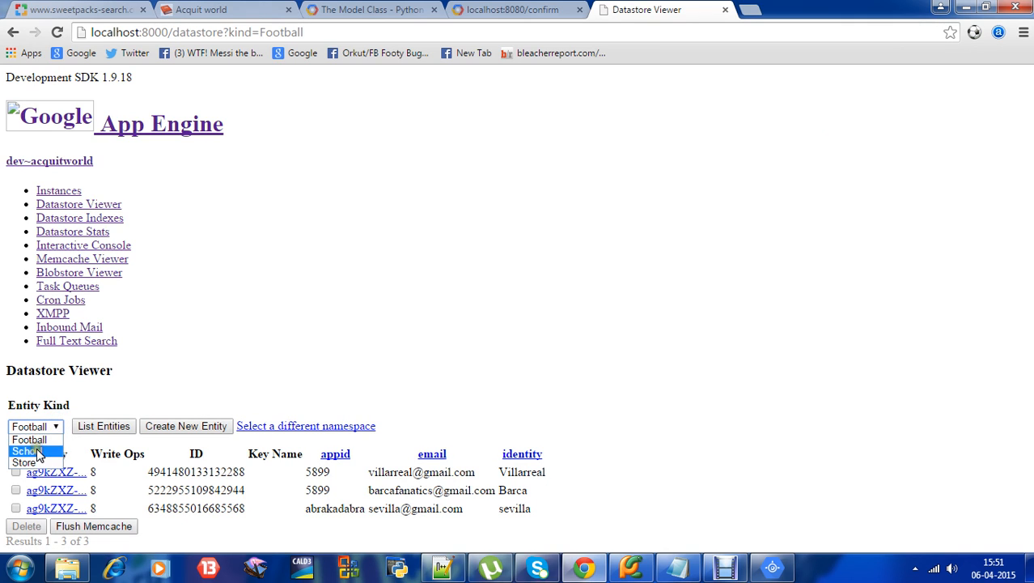
click(26, 450)
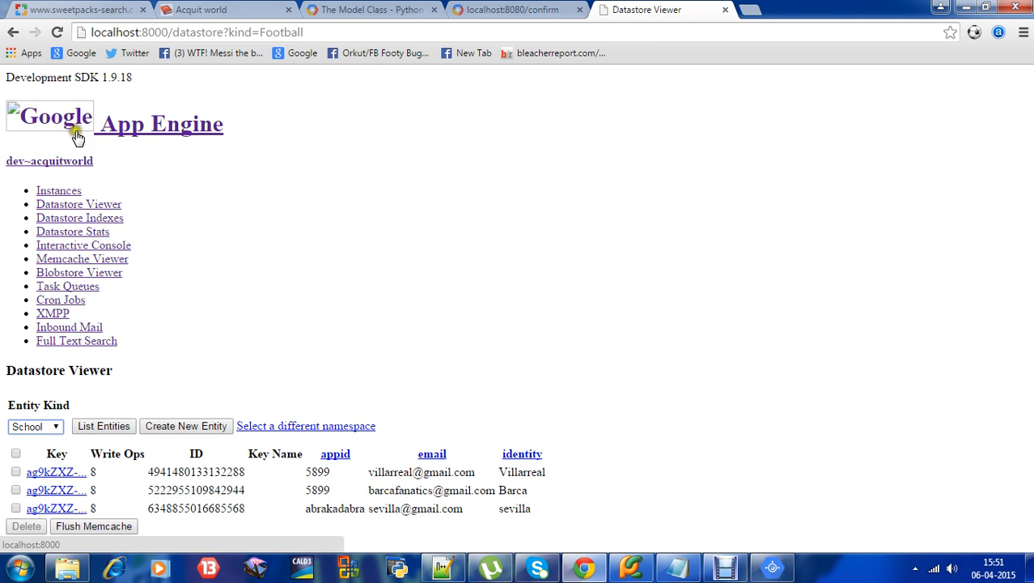
click(56, 32)
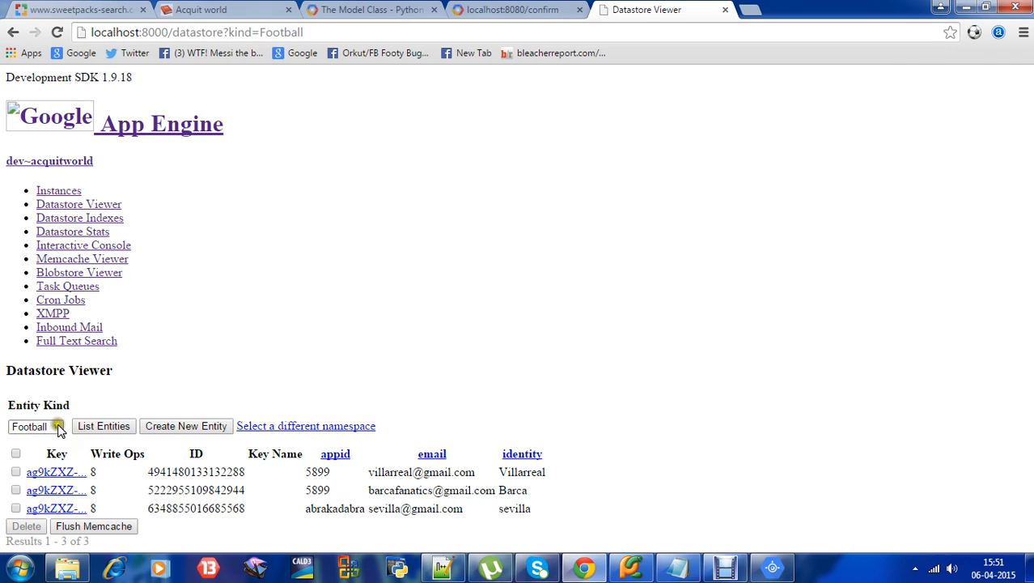
click(36, 428)
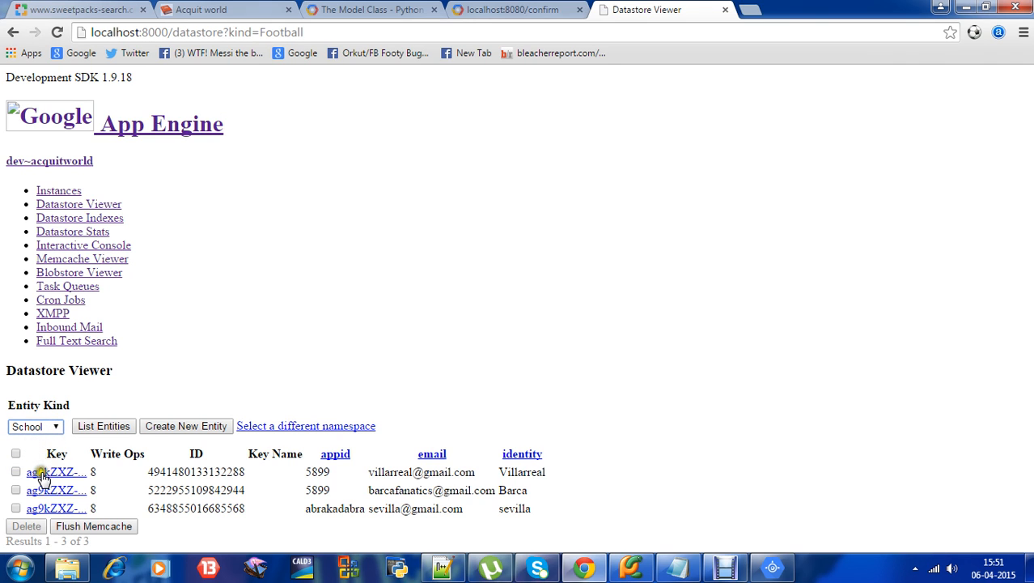
click(57, 32)
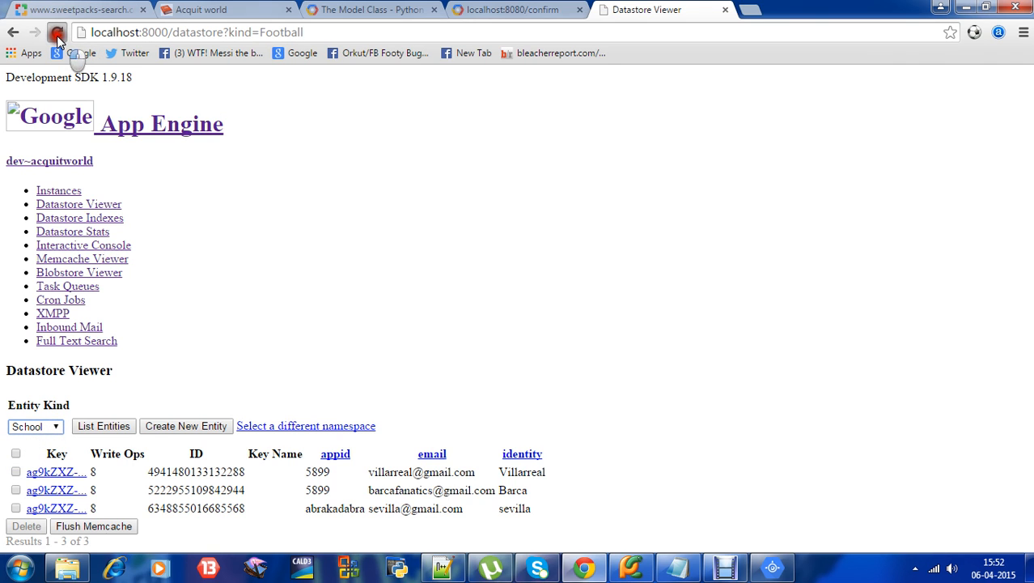
List the School entities, showing St.Mary's high school and Loyala High School, then return to main.py
click(36, 427)
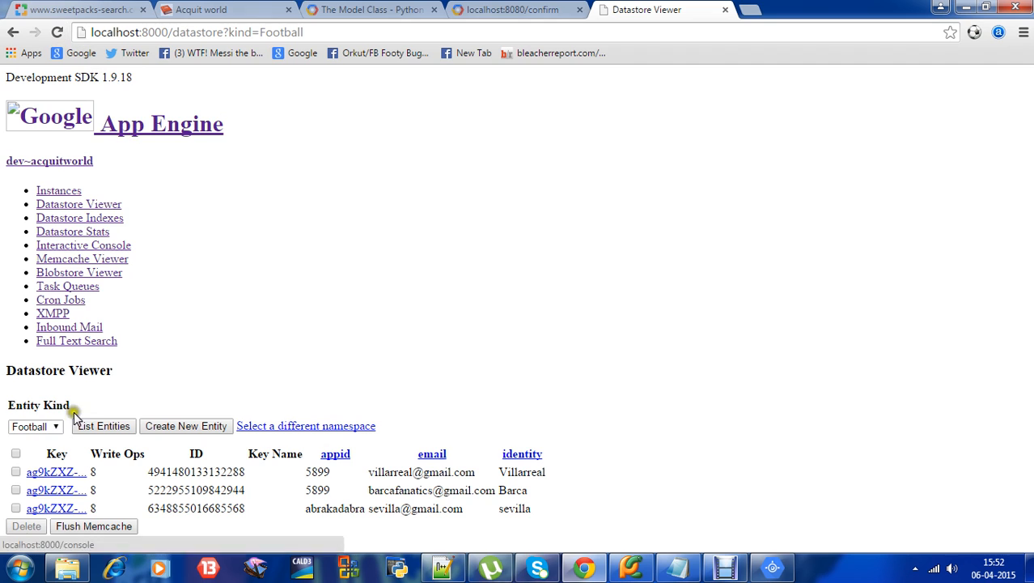
click(36, 425)
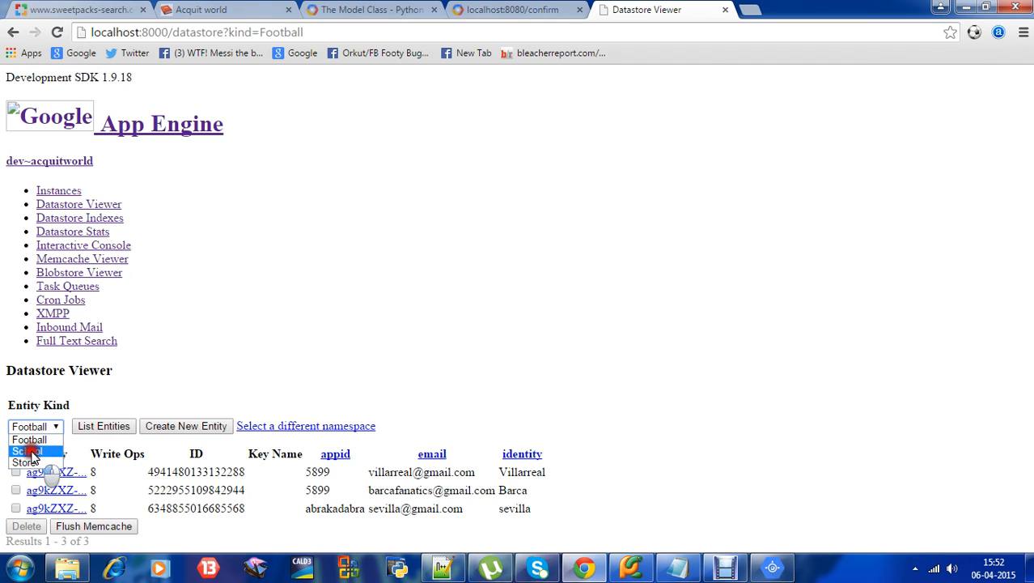
click(25, 450)
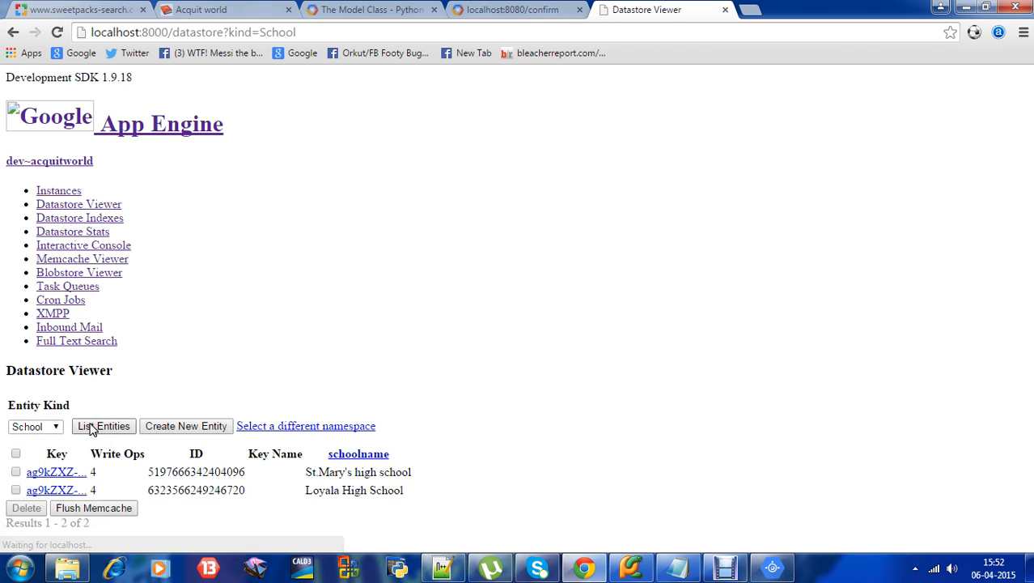
click(104, 425)
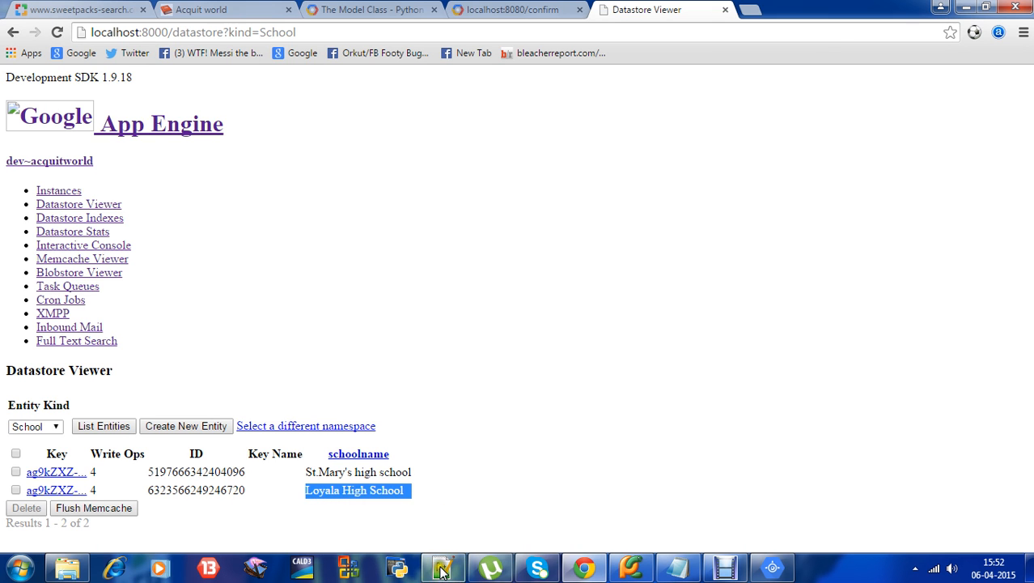
click(443, 566)
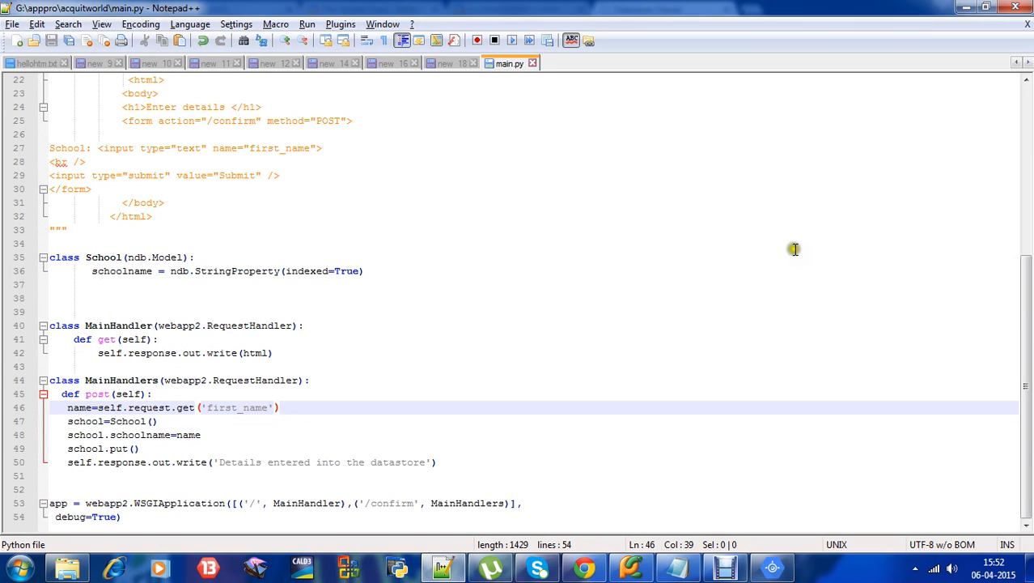
scroll(up, 3)
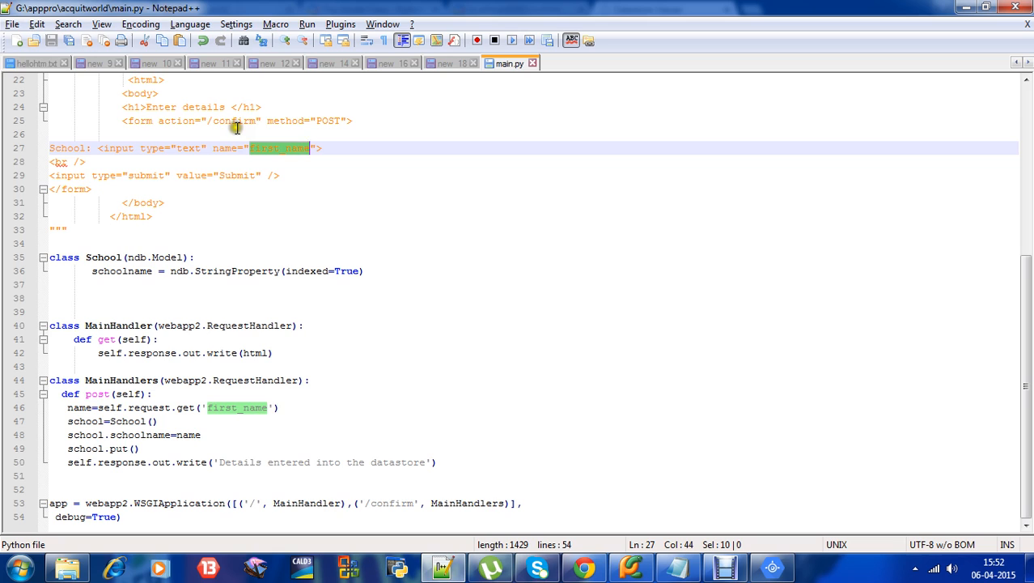
click(230, 120)
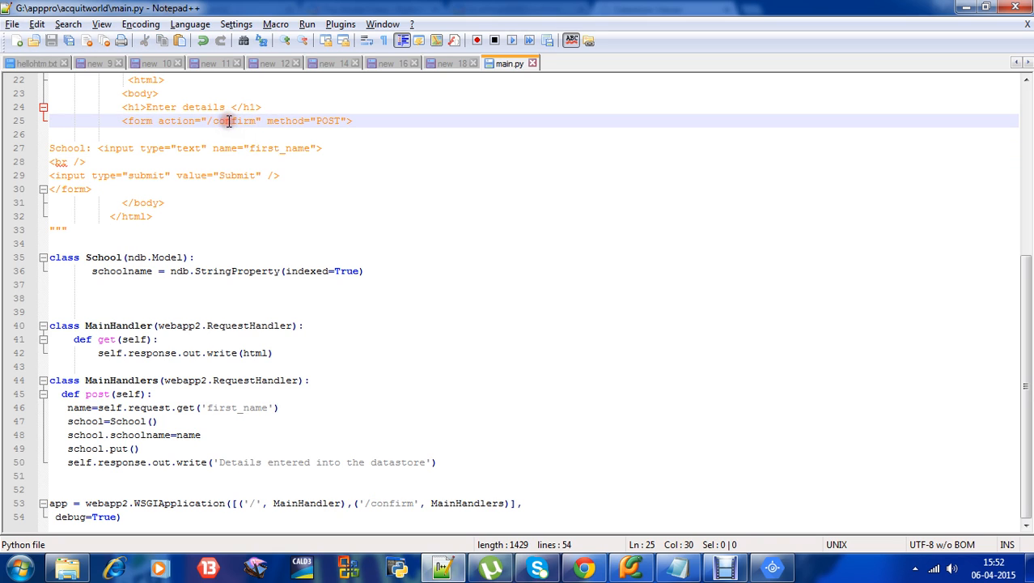
double_click(233, 120)
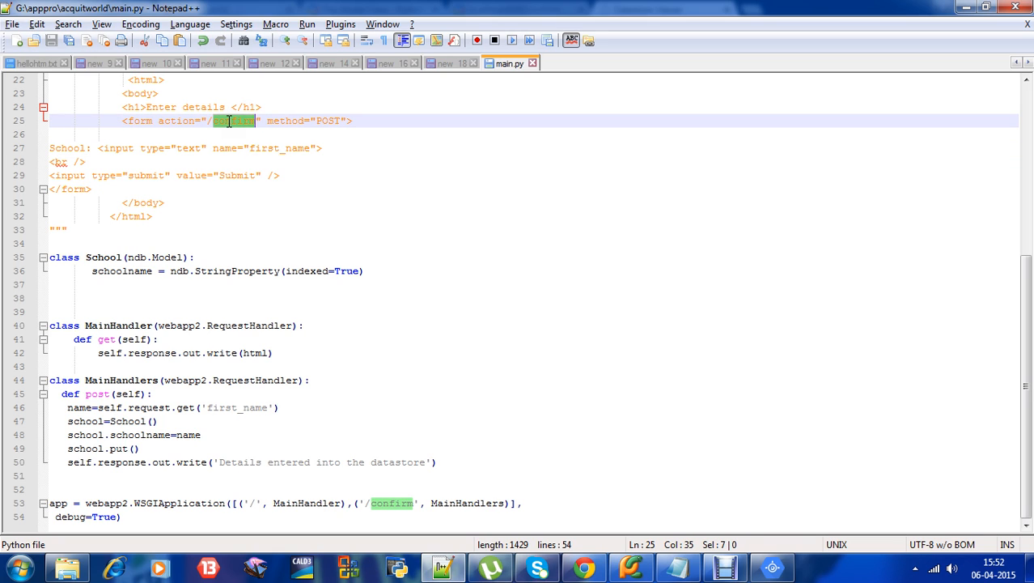
mouse_move(266, 135)
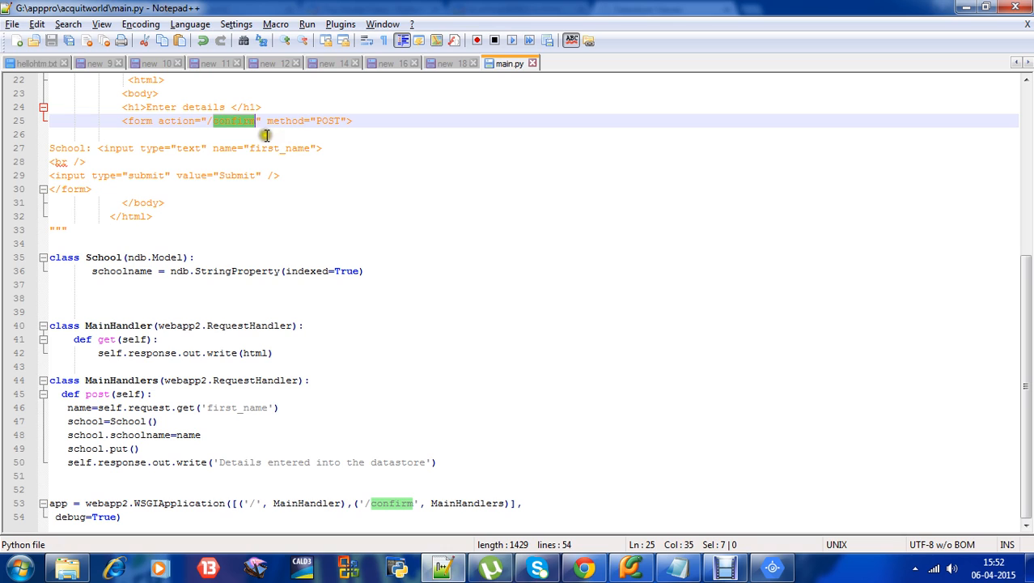
mouse_move(678, 482)
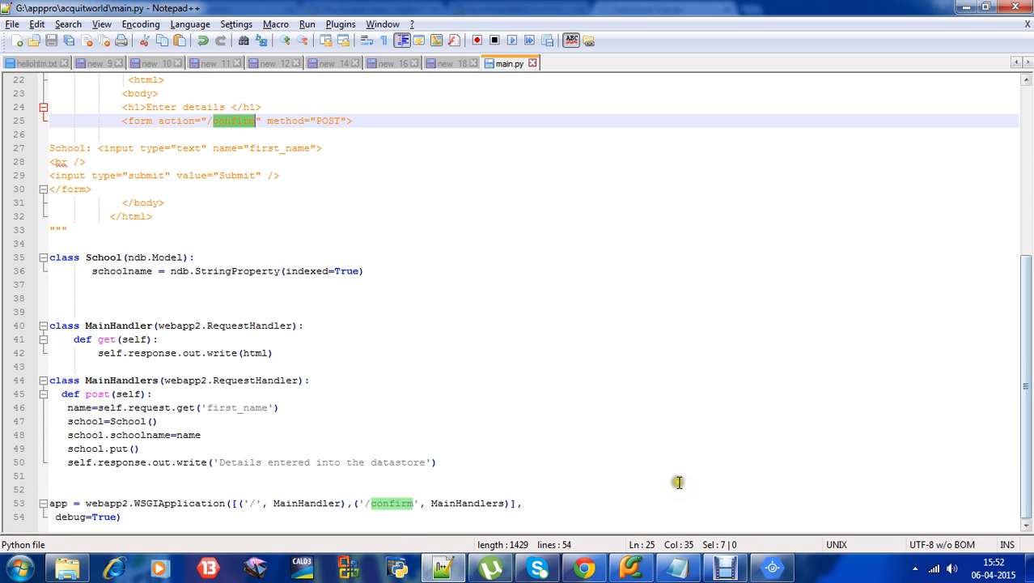
mouse_move(250, 526)
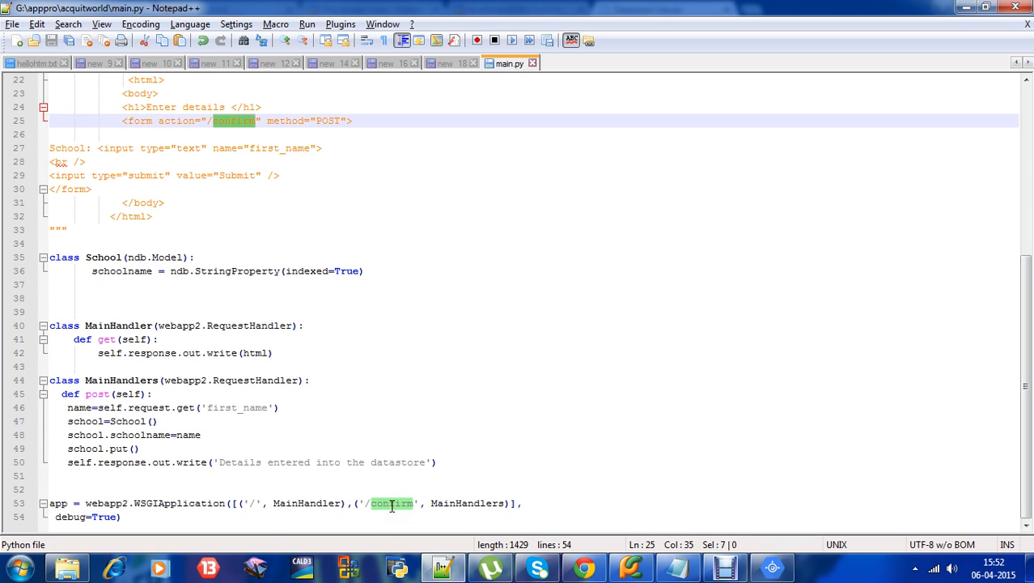
click(450, 502)
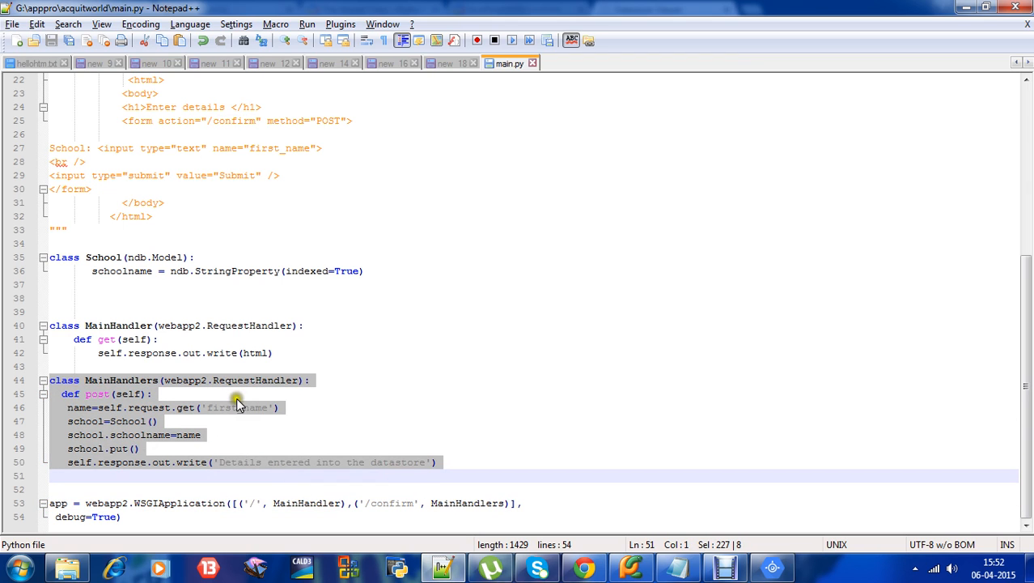
double_click(236, 408)
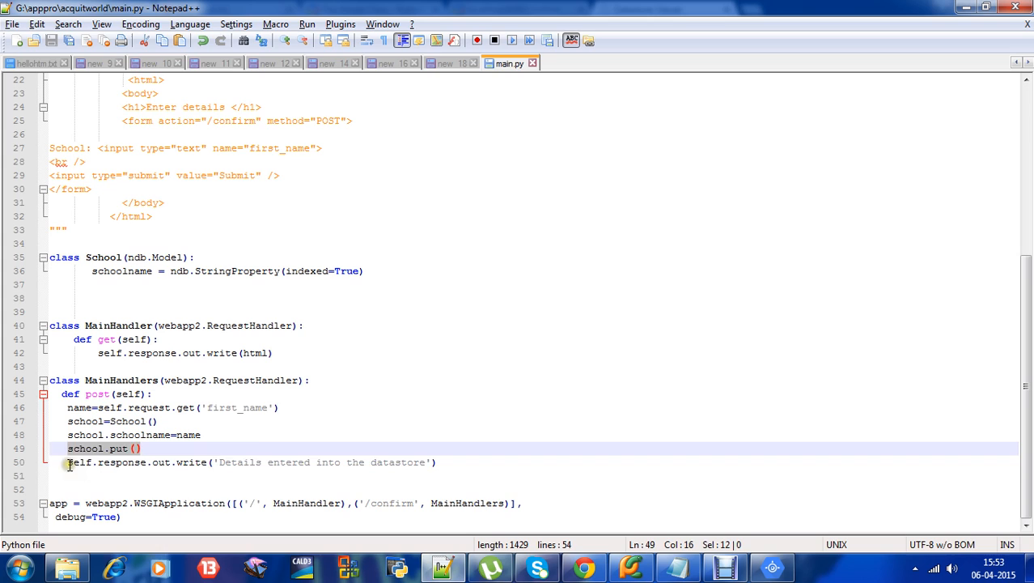
click(299, 461)
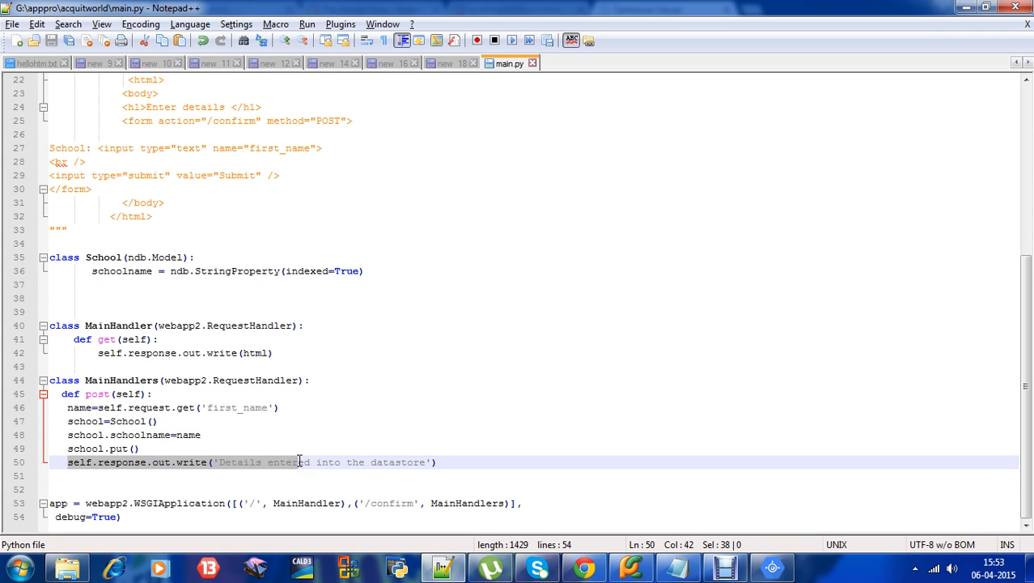
mouse_move(396, 293)
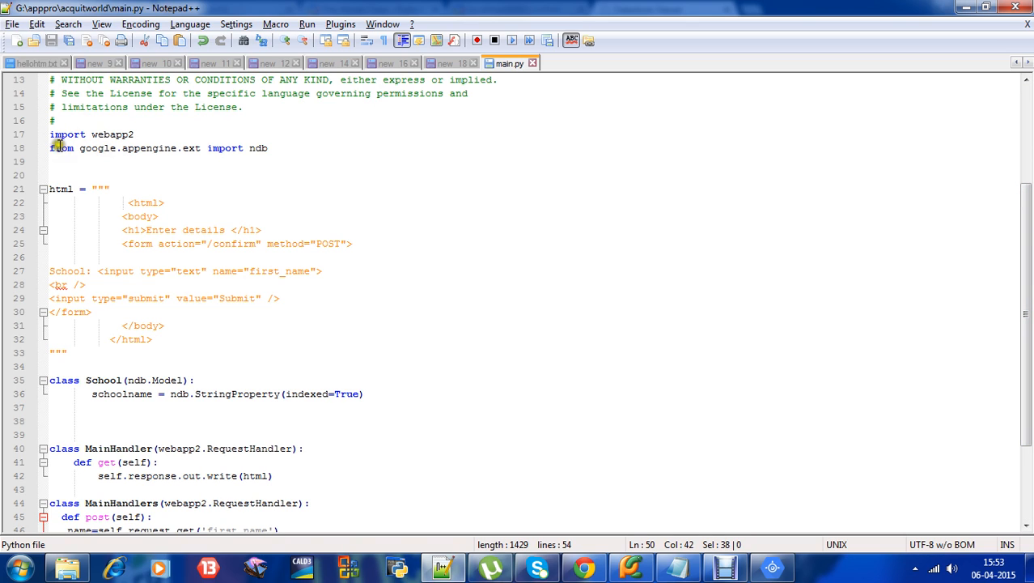
triple_click(158, 147)
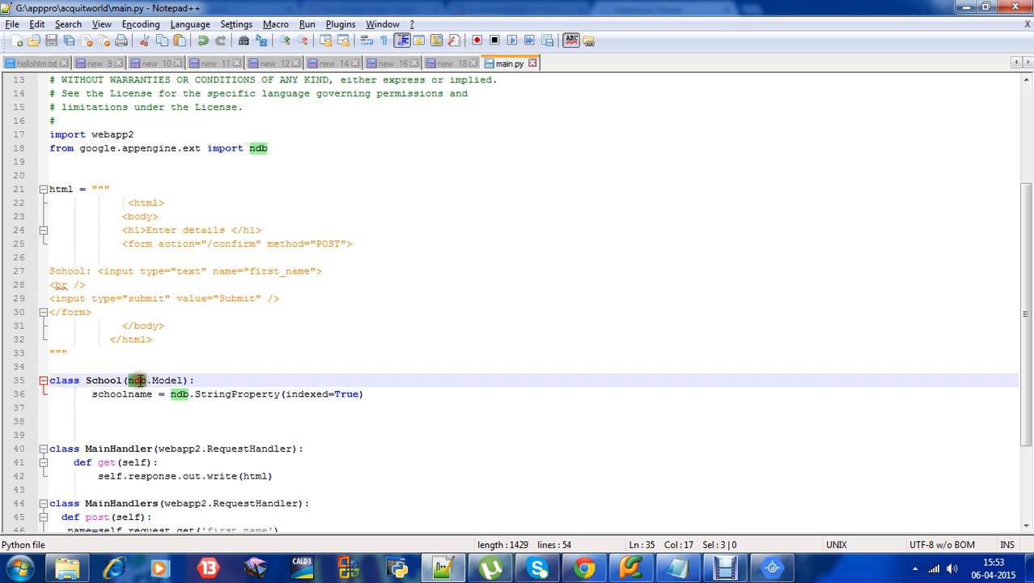
click(102, 378)
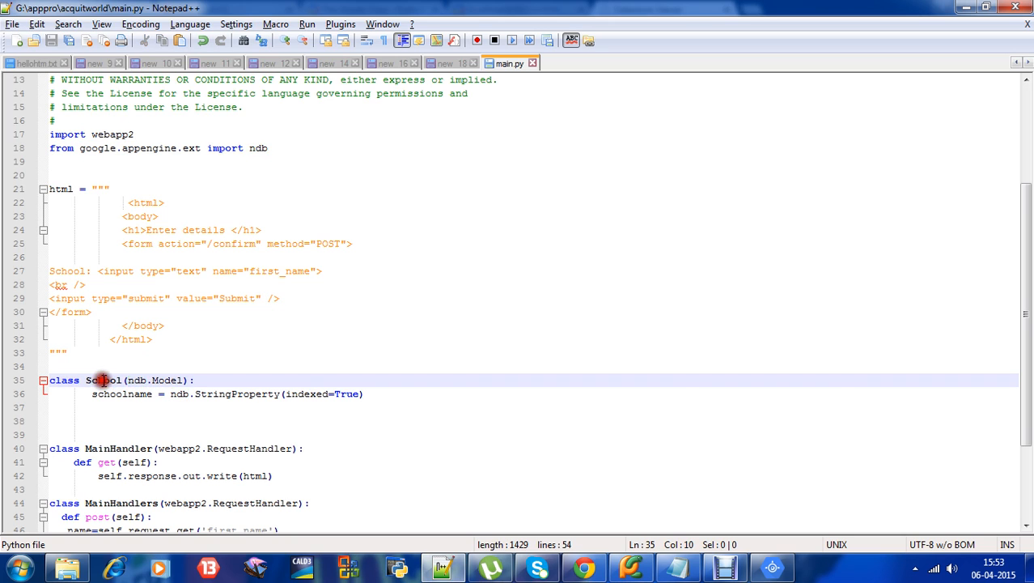
double_click(104, 379)
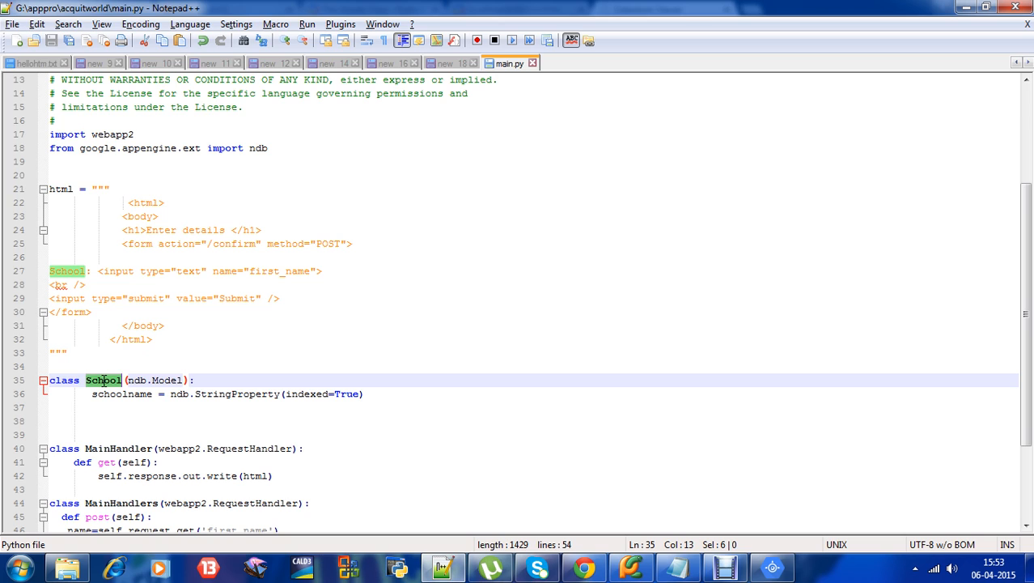
double_click(168, 378)
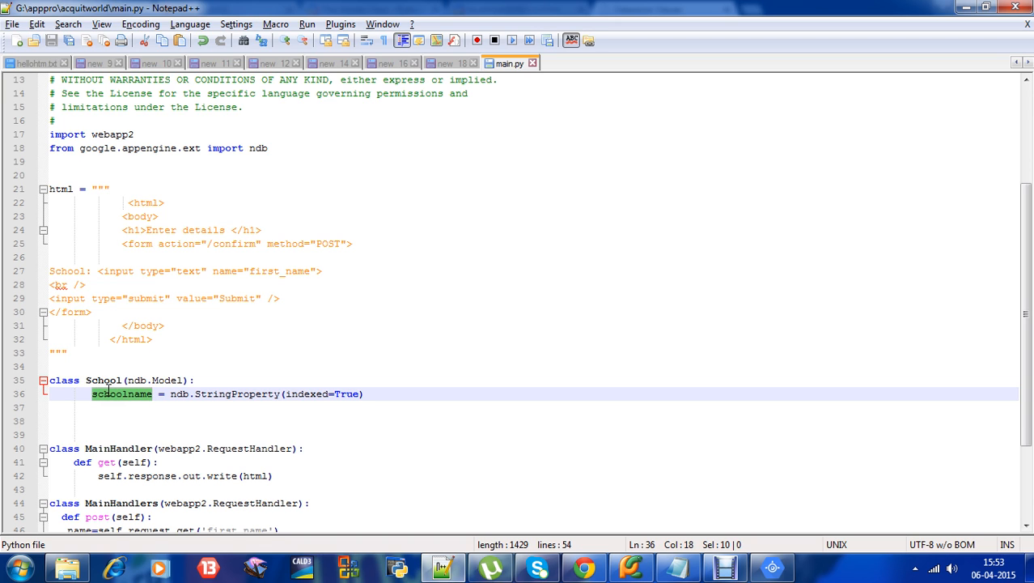
scroll(down, 3)
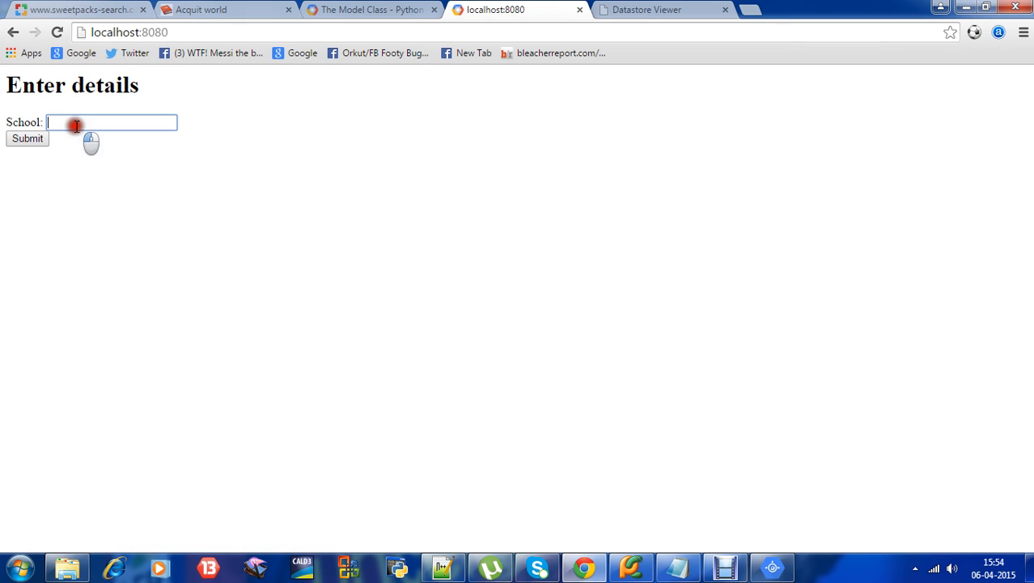
Submit 'St. Michaels high school' through the form and reload the Datastore Viewer to show it as a third entity
text(St.)
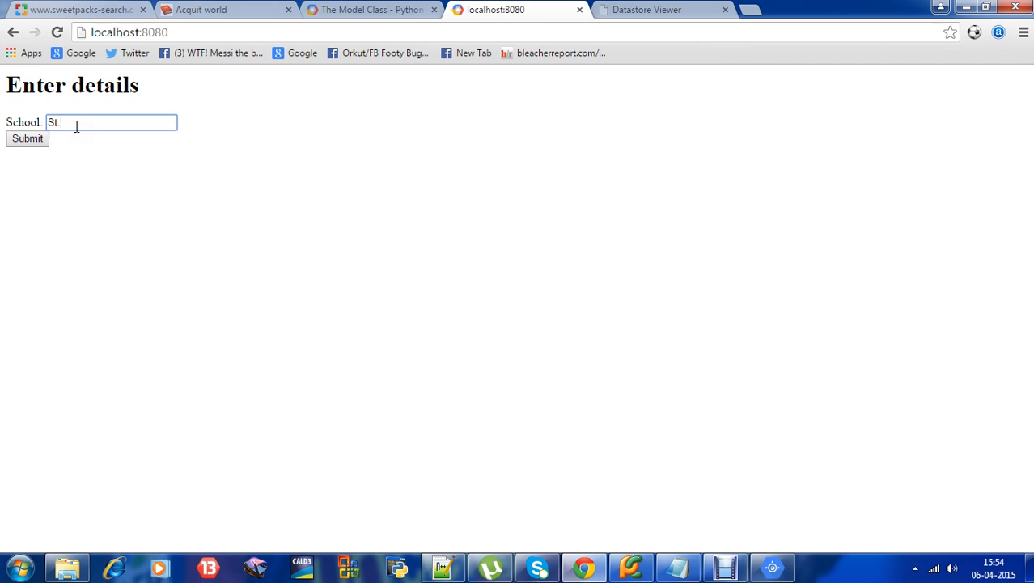
text(Michaels)
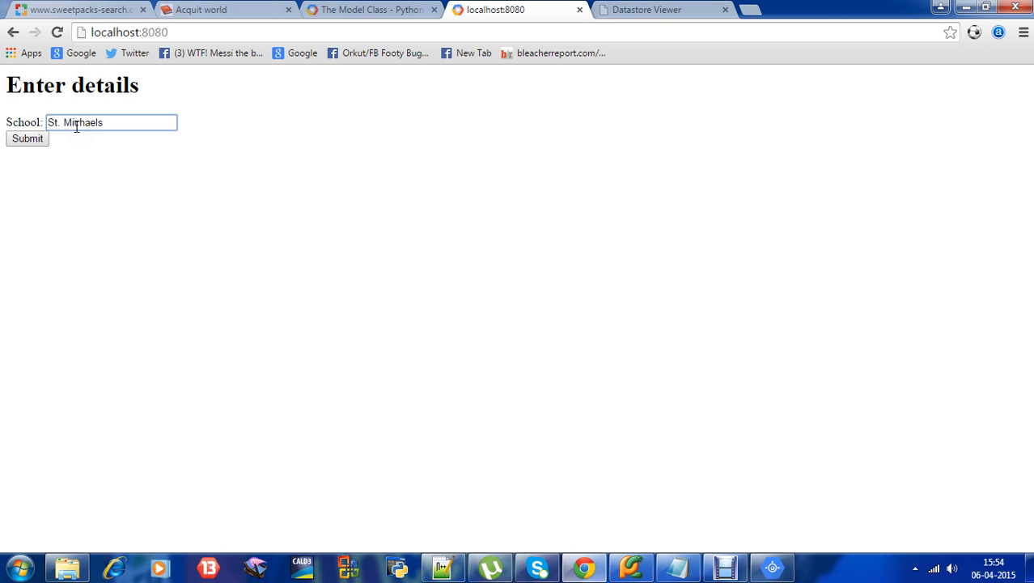
text(high sc)
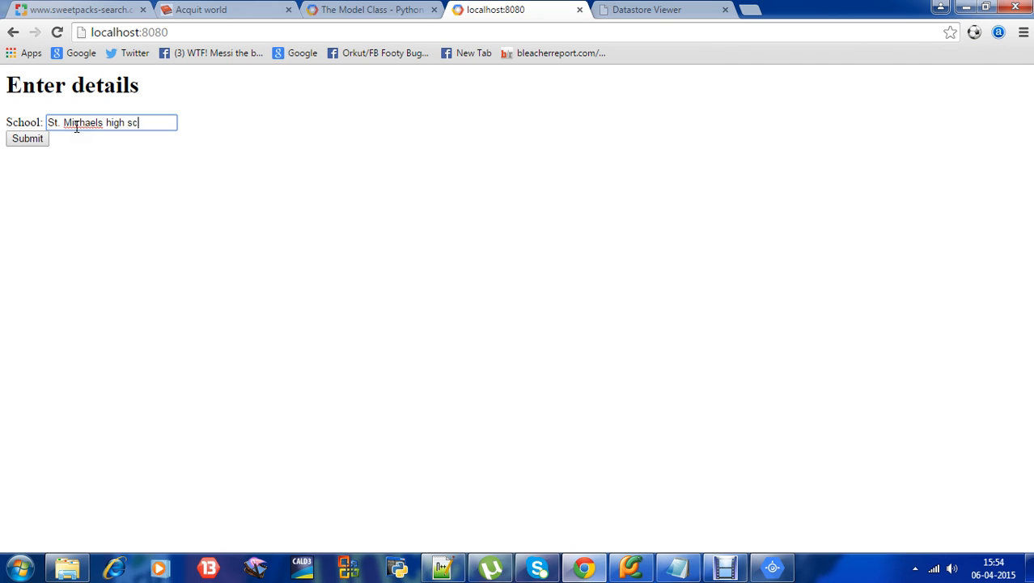
text(hool)
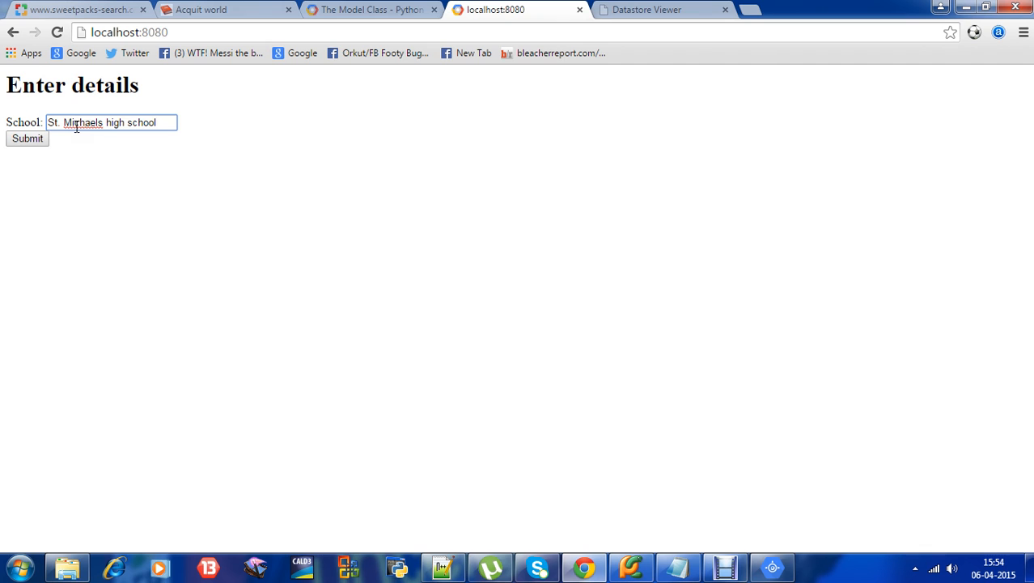
click(26, 138)
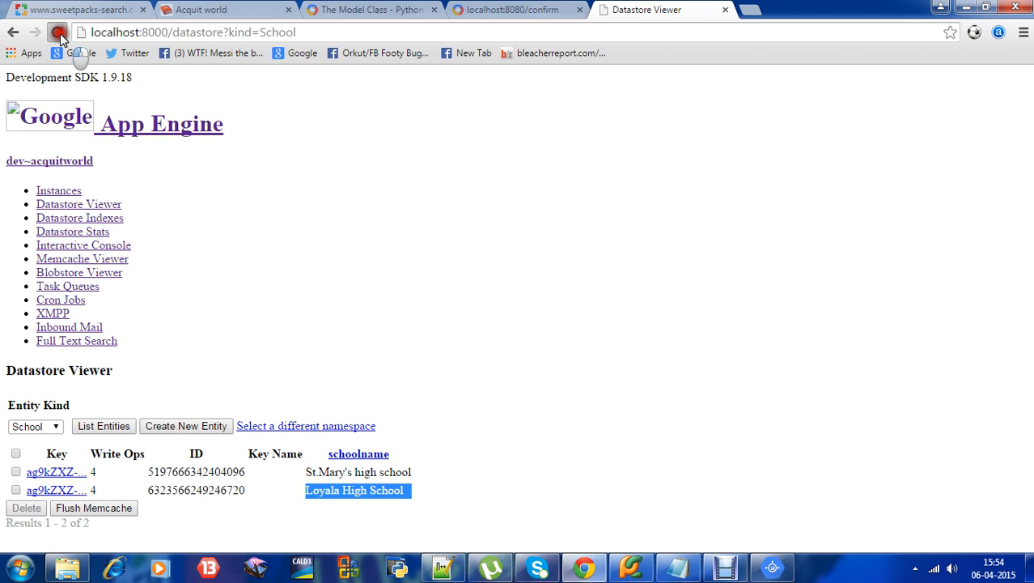
click(57, 33)
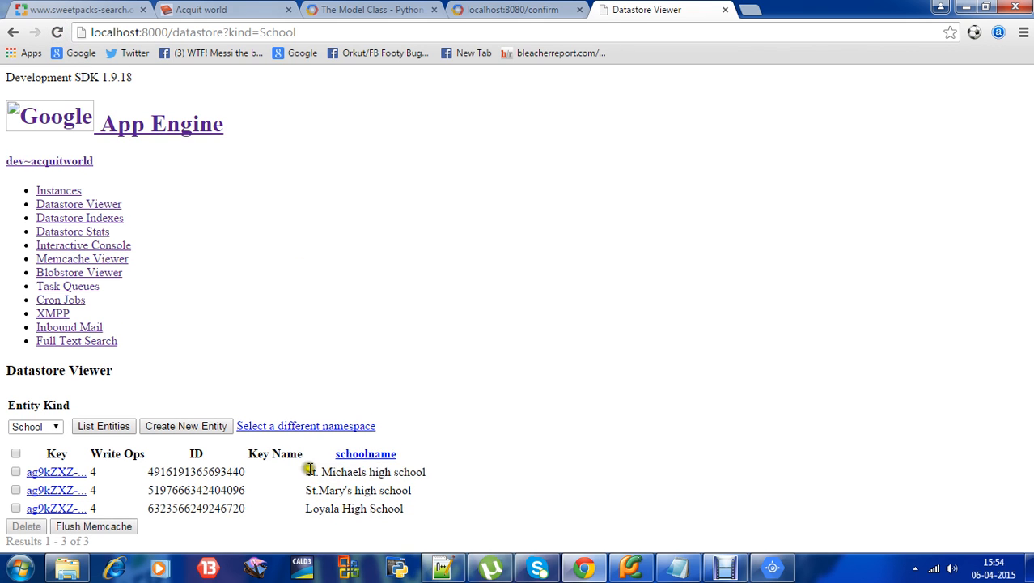